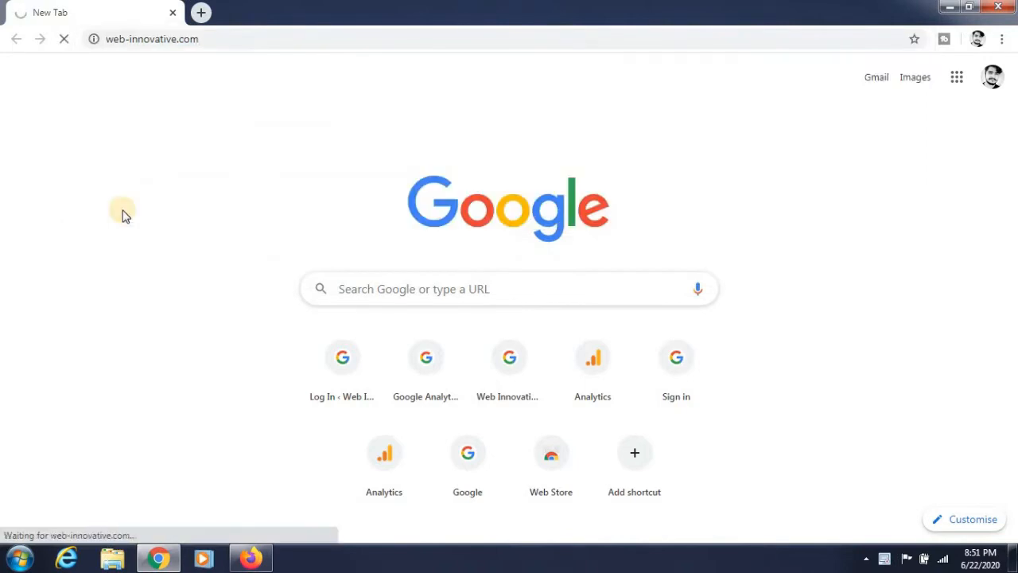
pyautogui.moveTo(127, 229)
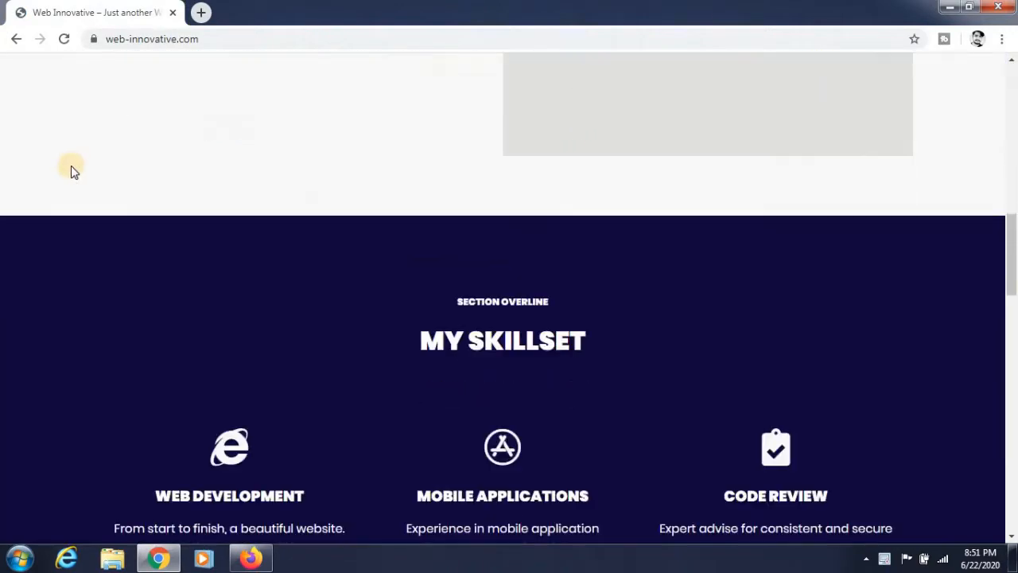
# Scroll through the web-innovative.com homepage to review it.
pyautogui.scroll(-3)
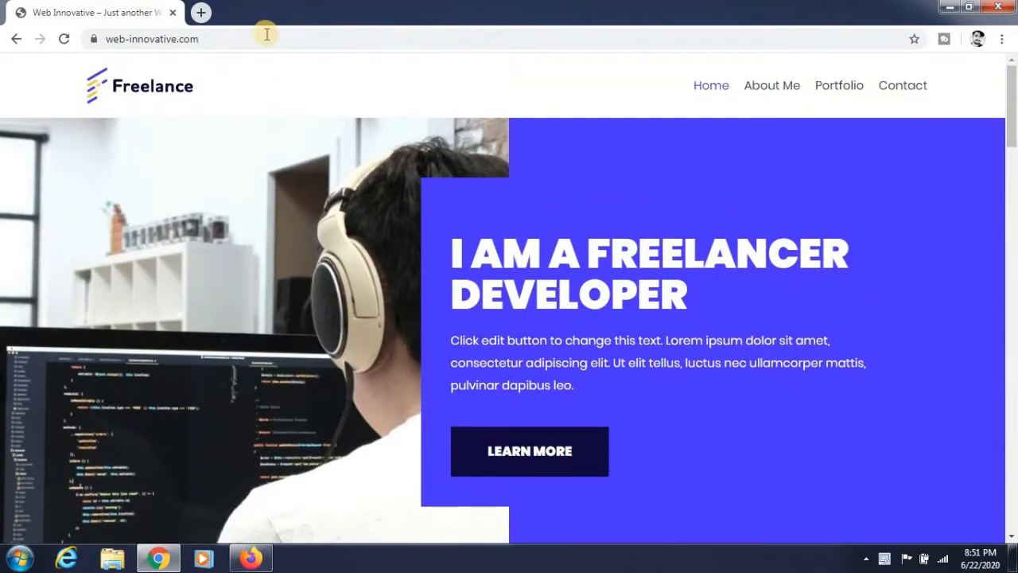
# Load google.com/analytics in a new tab and reach the Analytics admin page.
pyautogui.click(200, 13)
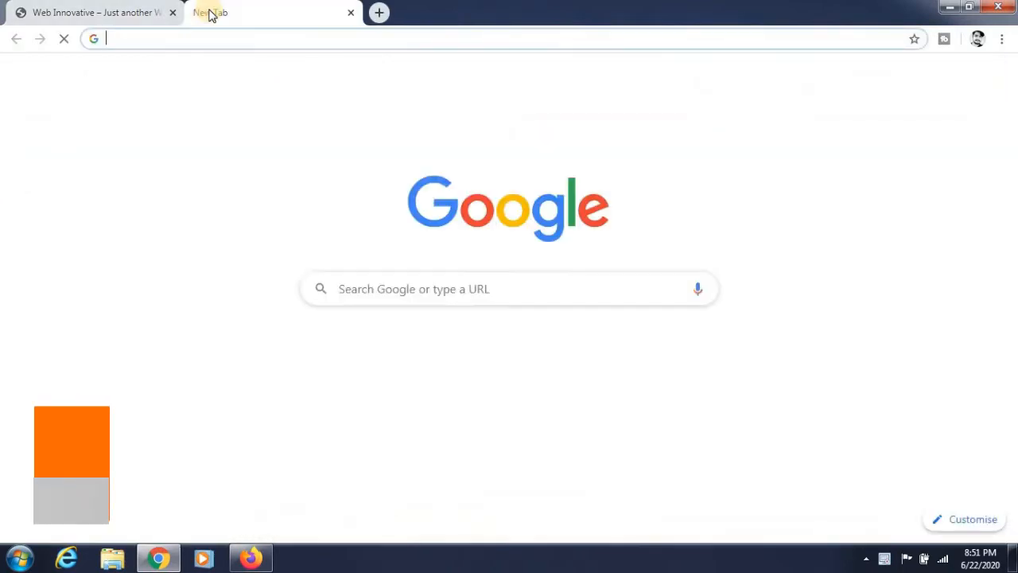
pyautogui.write('google.com/analytics')
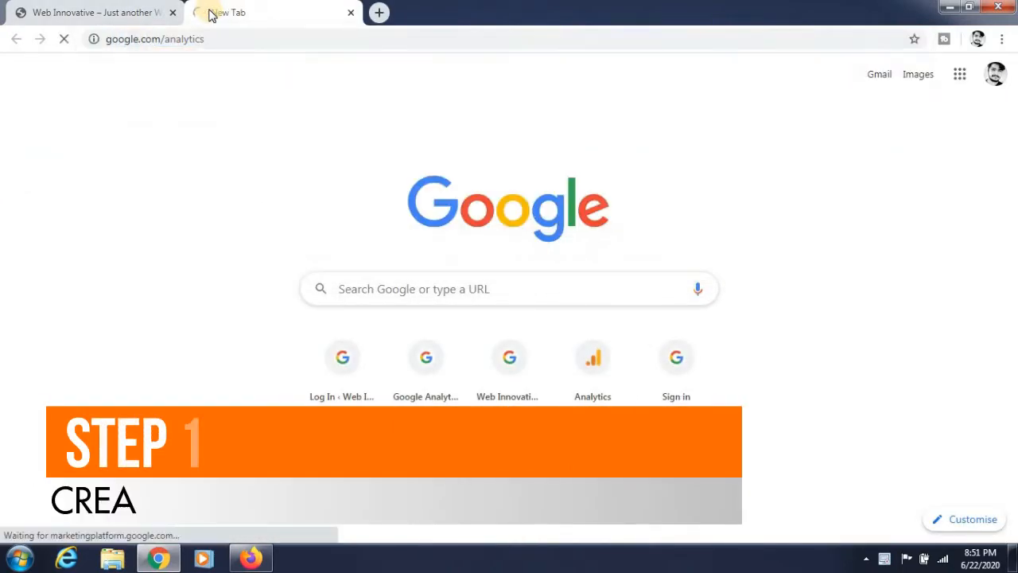
pyautogui.click(592, 356)
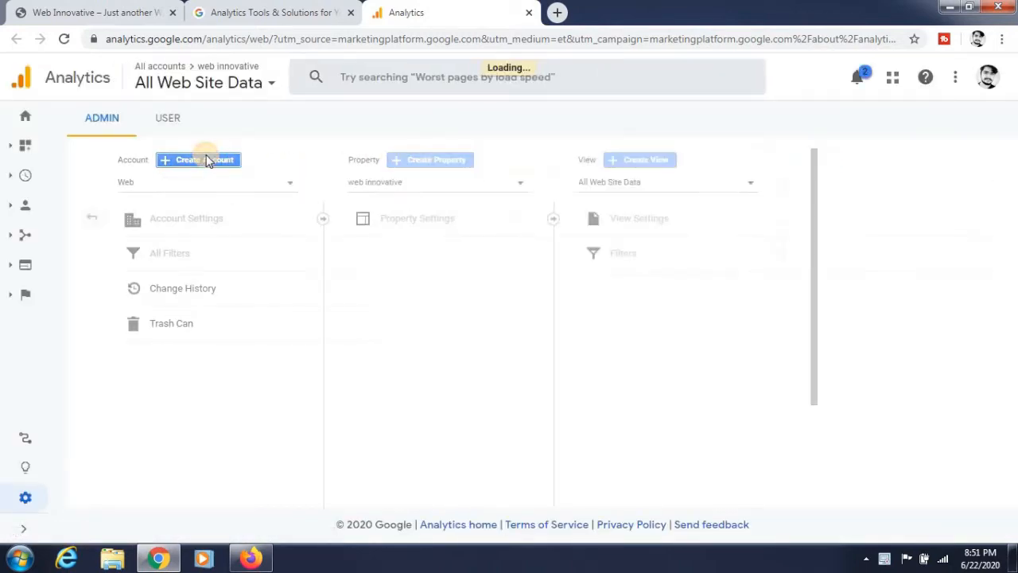
# Create a new Analytics account named Website for Web measurement and continue to property details.
pyautogui.click(198, 159)
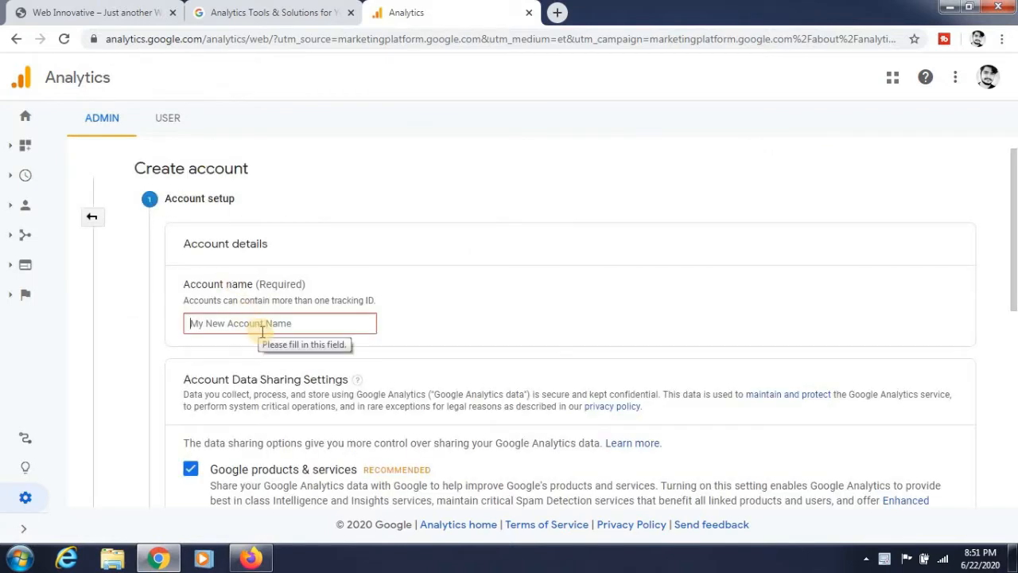
pyautogui.write('Website')
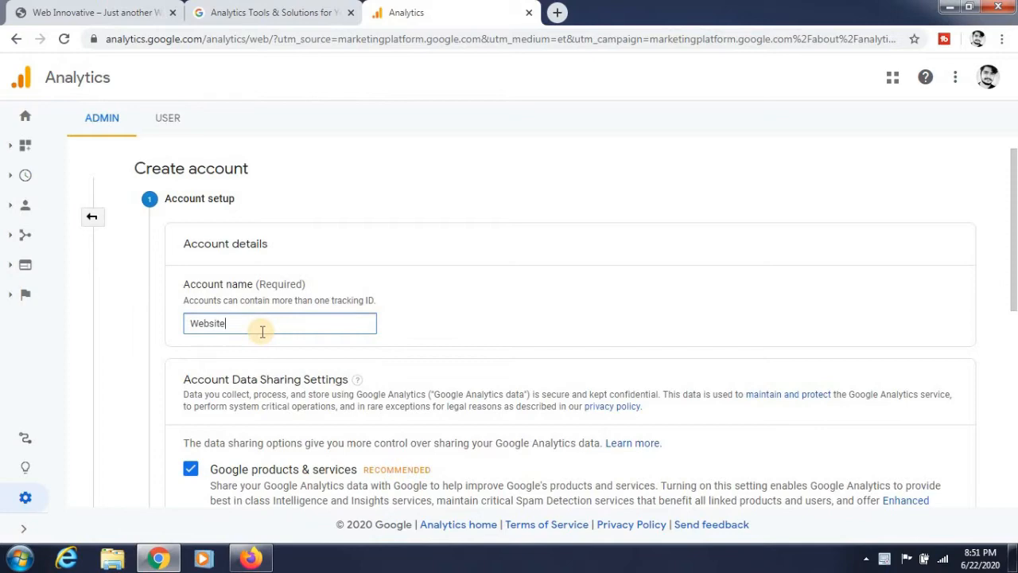
pyautogui.scroll(-3)
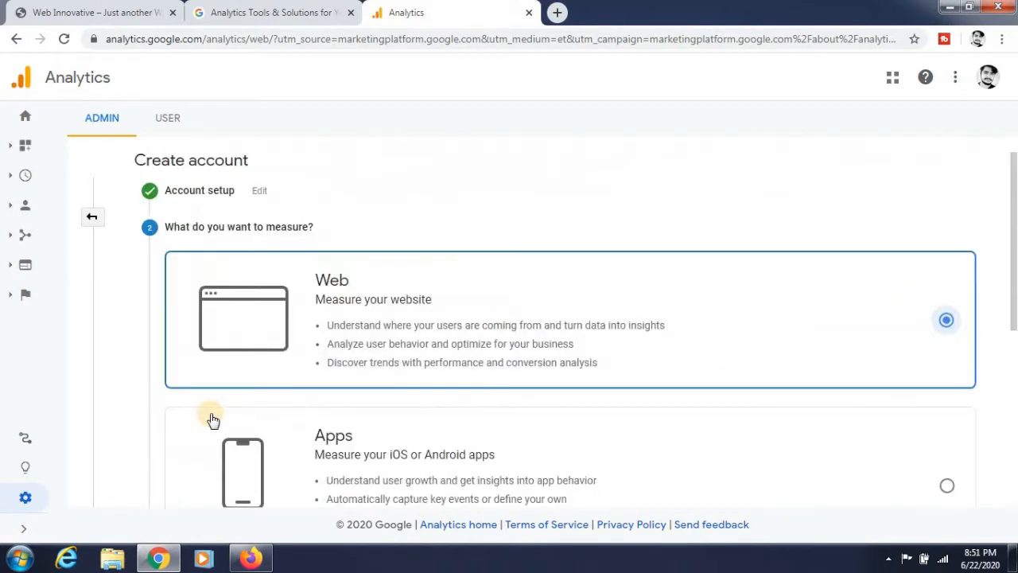
pyautogui.scroll(-3)
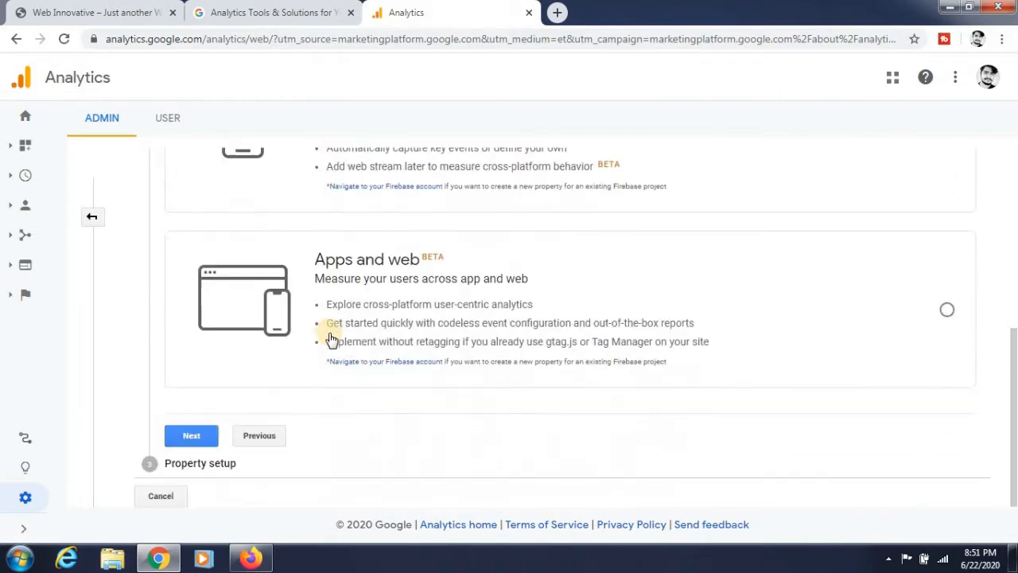
pyautogui.click(191, 436)
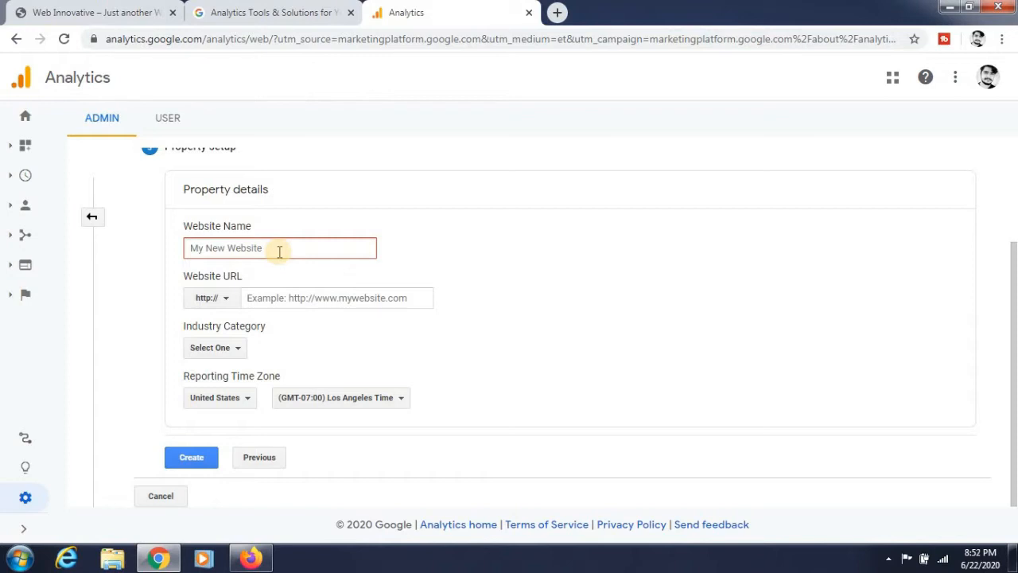
# Name the property Web innovative with URL web-innovative.com.
pyautogui.write('Web i')
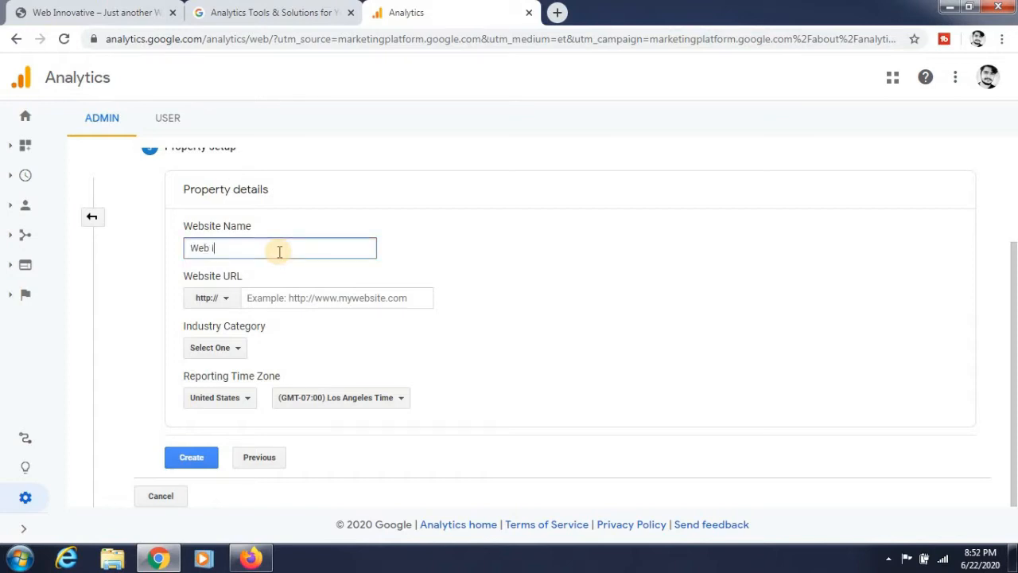
pyautogui.write('nnovativ')
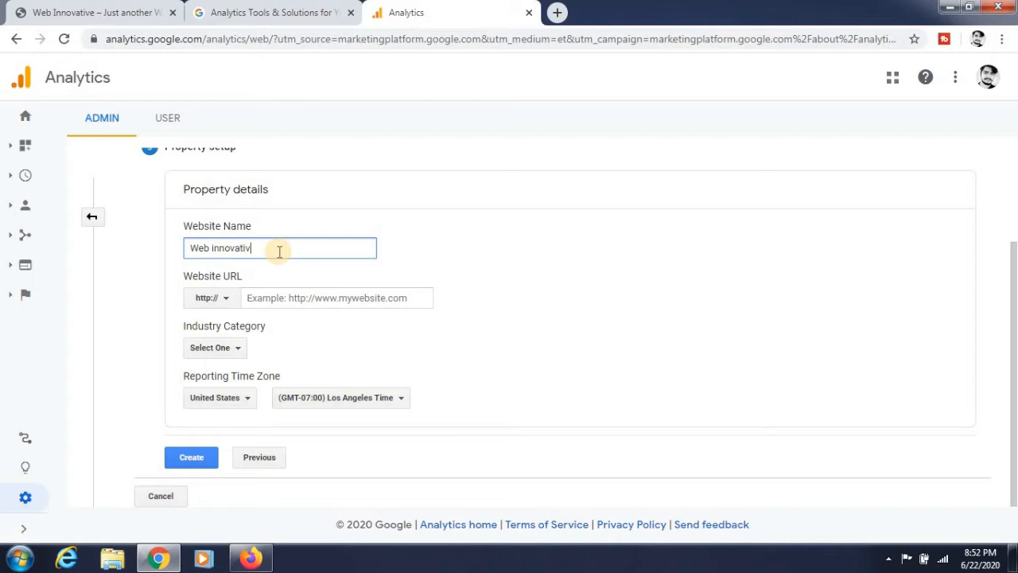
pyautogui.click(334, 298)
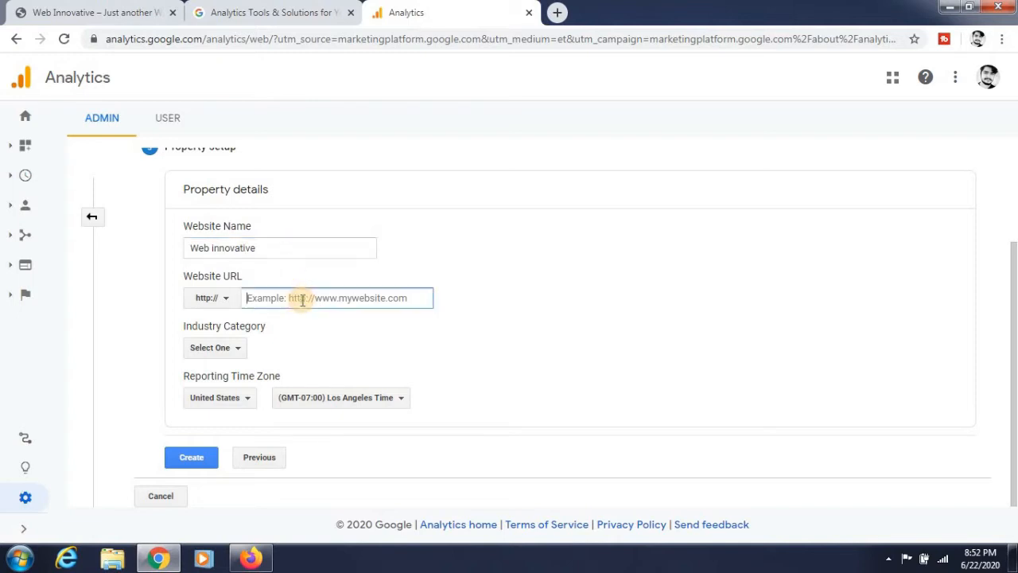
pyautogui.write('web-')
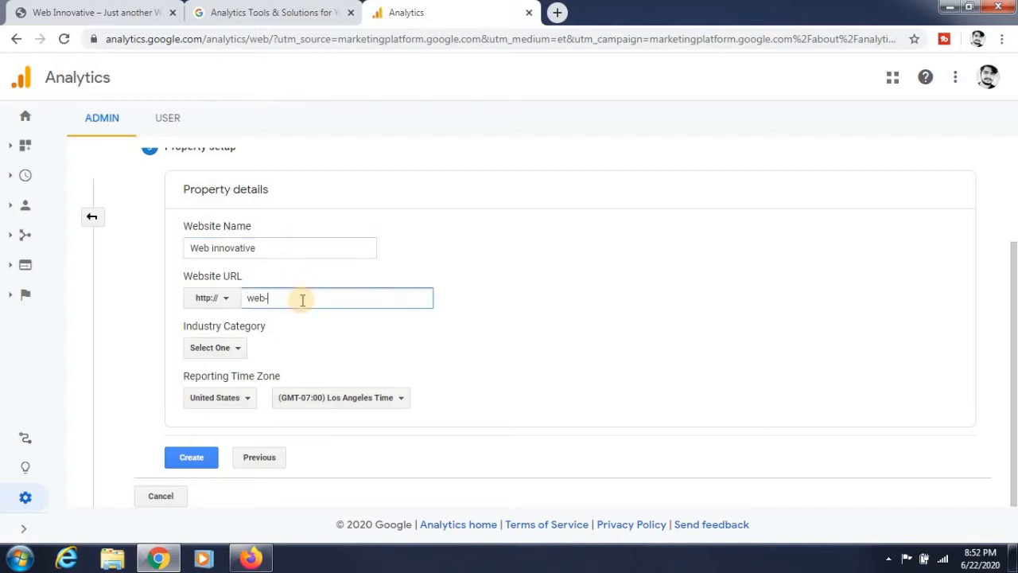
pyautogui.write('innovative.com')
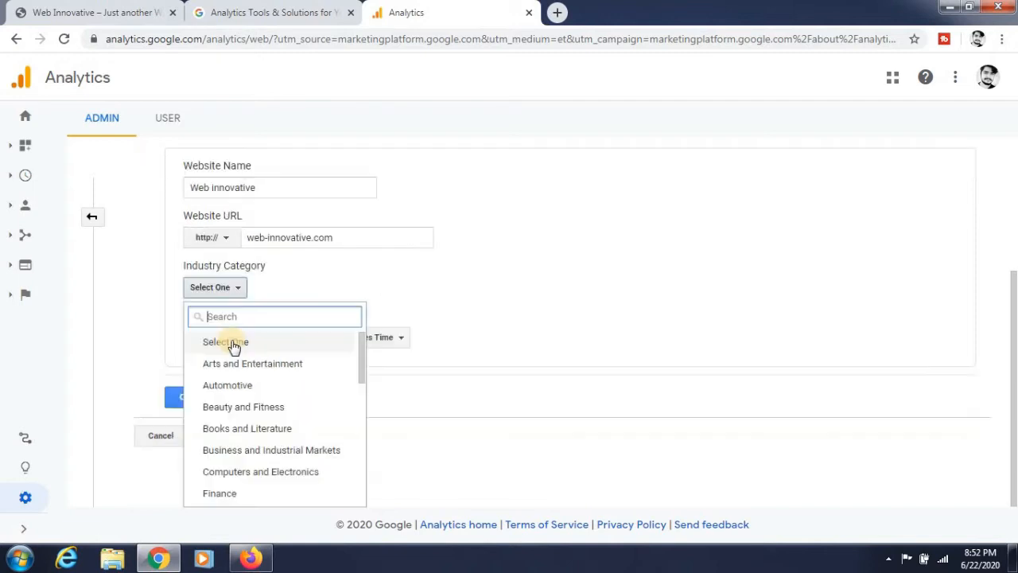
# Set the industry to Computers and Electronics and reporting time zone to India.
pyautogui.click(261, 471)
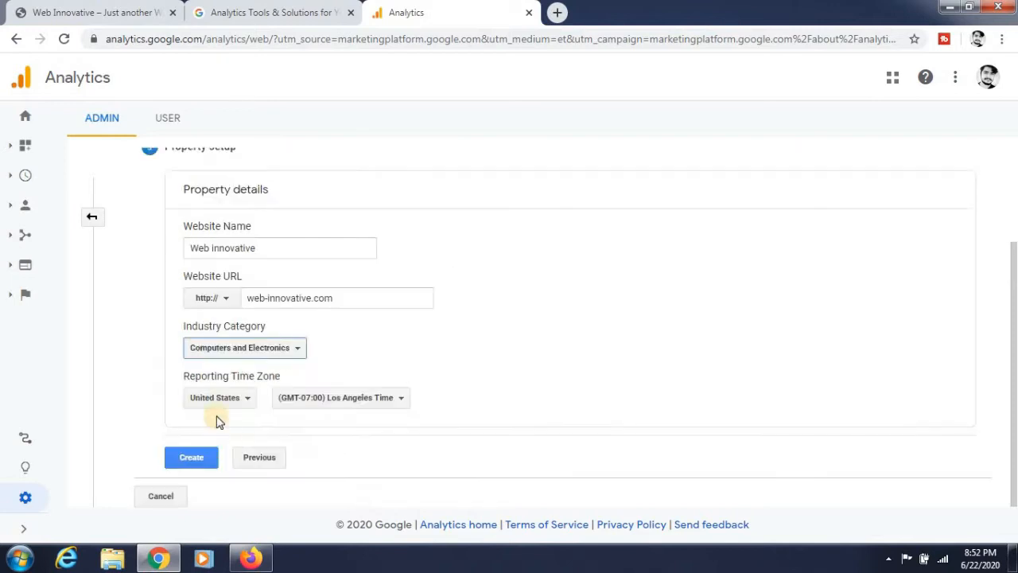
pyautogui.click(219, 398)
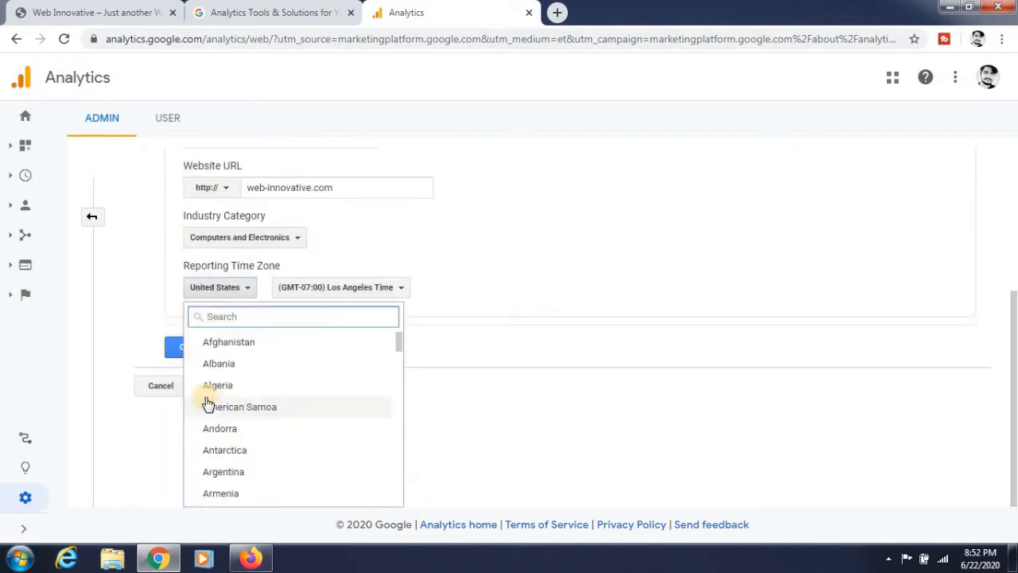
pyautogui.write('india')
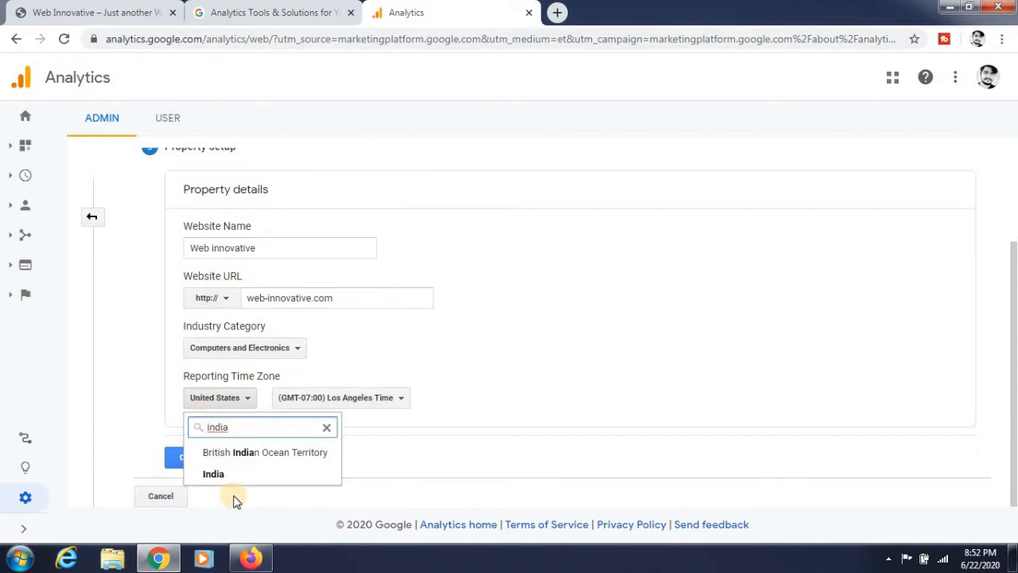
pyautogui.click(213, 474)
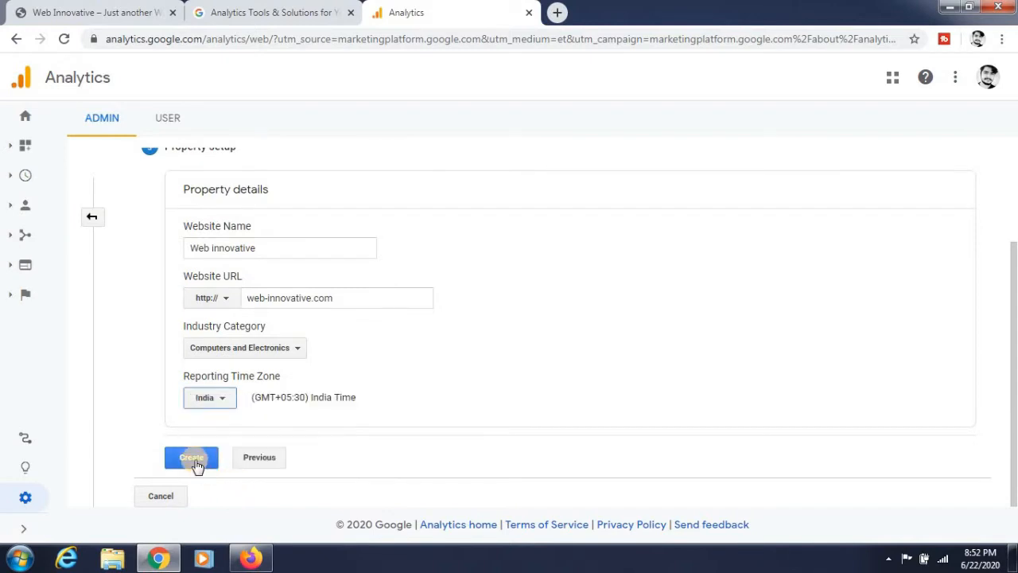
# Accept the Data Processing and controller data protection terms to create the account.
pyautogui.click(191, 459)
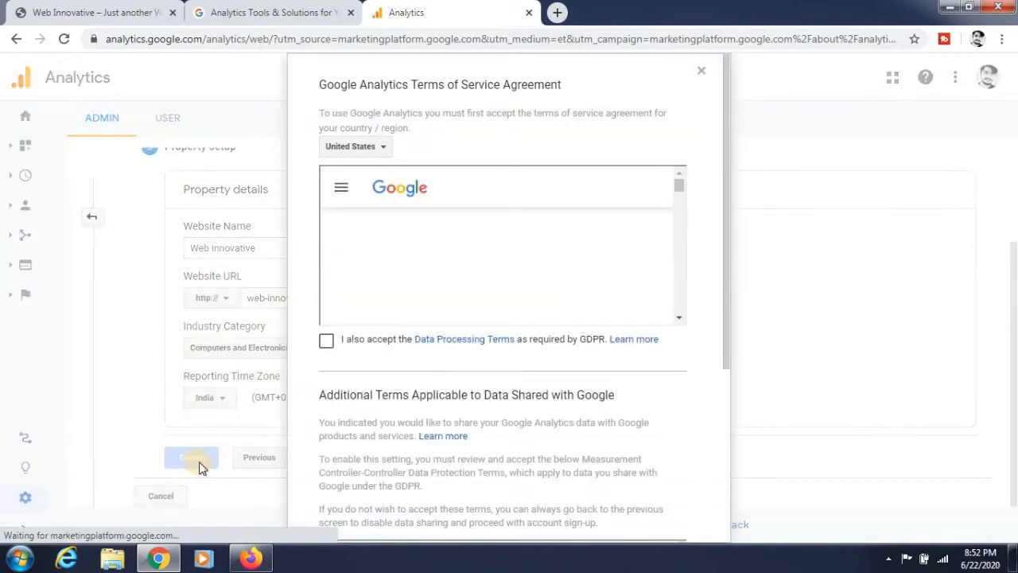
pyautogui.click(326, 341)
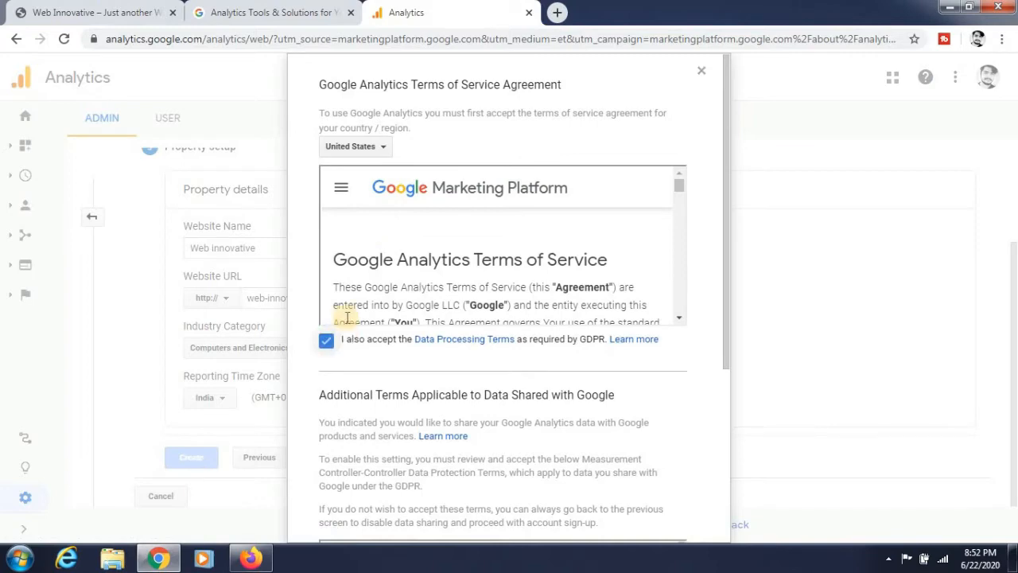
pyautogui.scroll(-3)
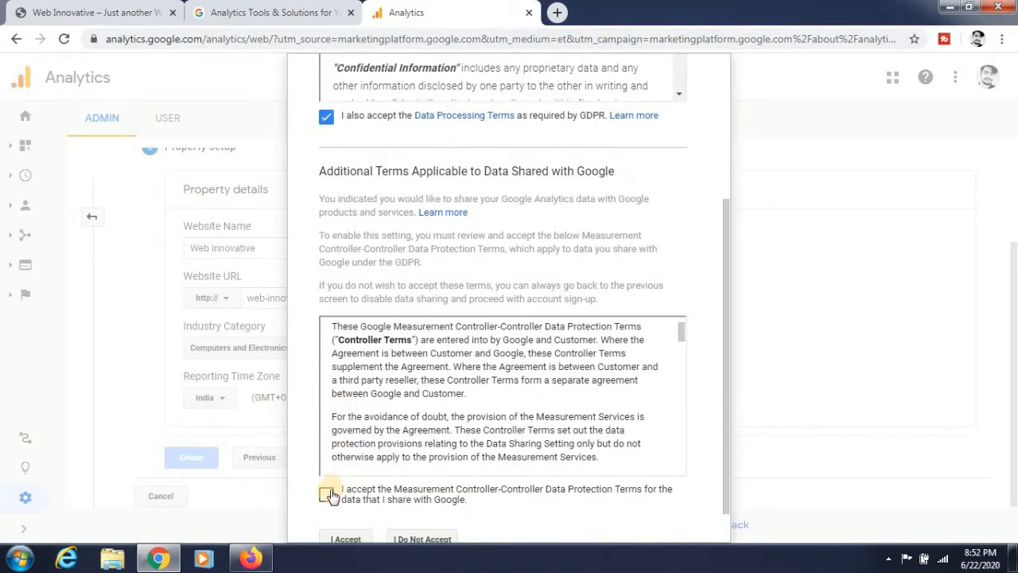
pyautogui.click(326, 493)
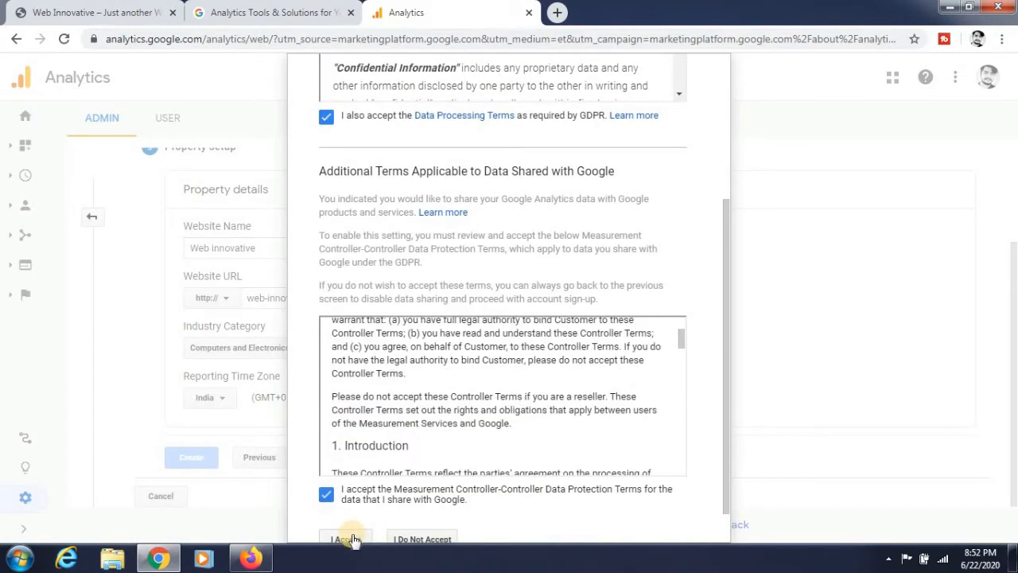
pyautogui.scroll(-3)
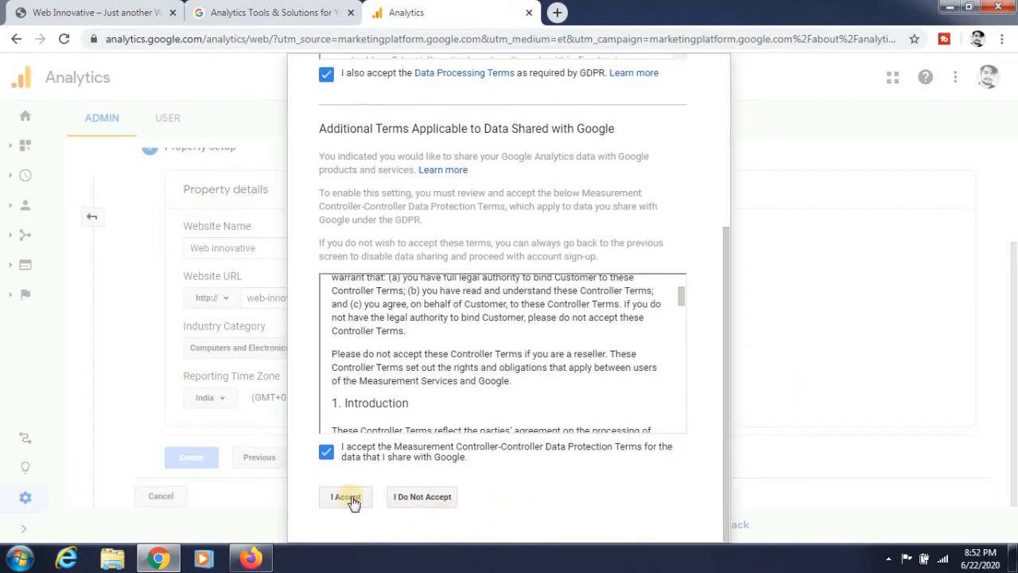
pyautogui.click(343, 497)
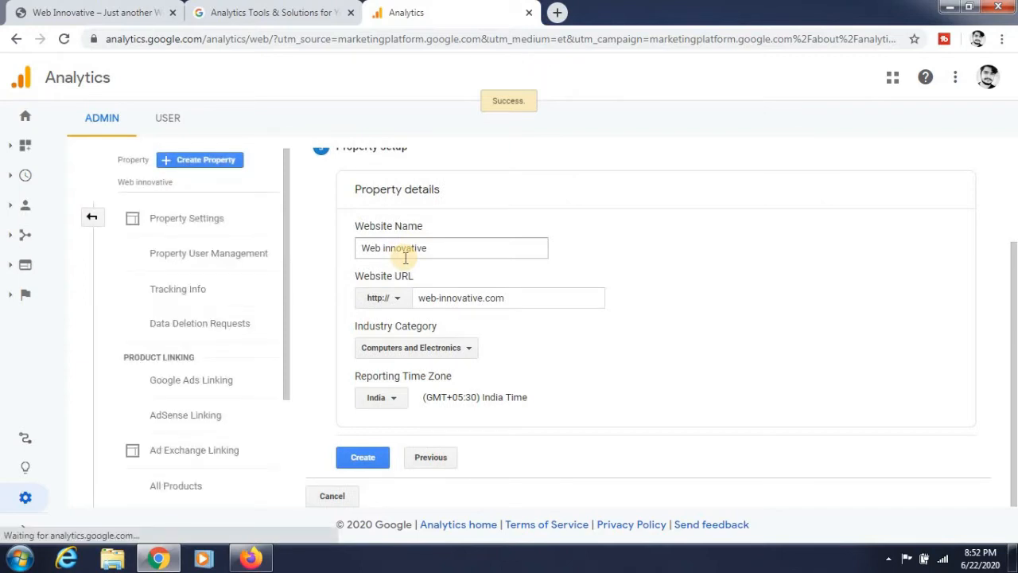
# Create the property, review its tracking ID and global site tag, then switch to the site's login tab.
pyautogui.click(363, 456)
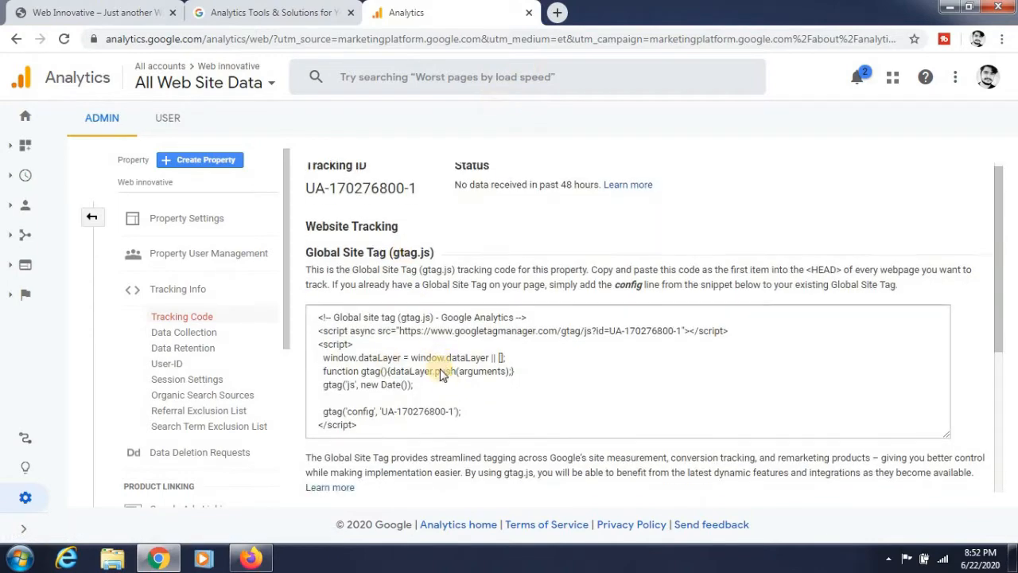
pyautogui.scroll(-3)
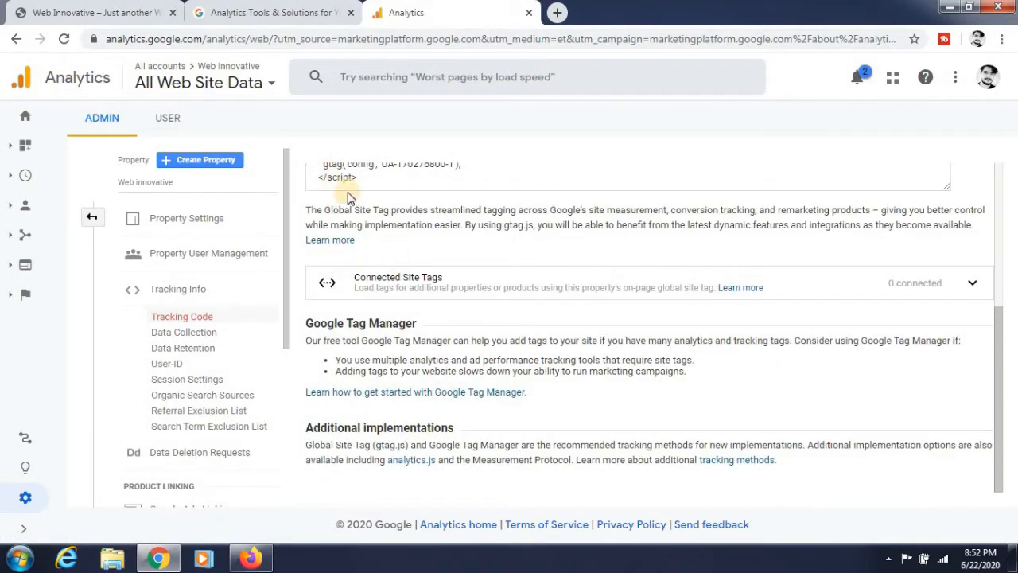
pyautogui.click(95, 13)
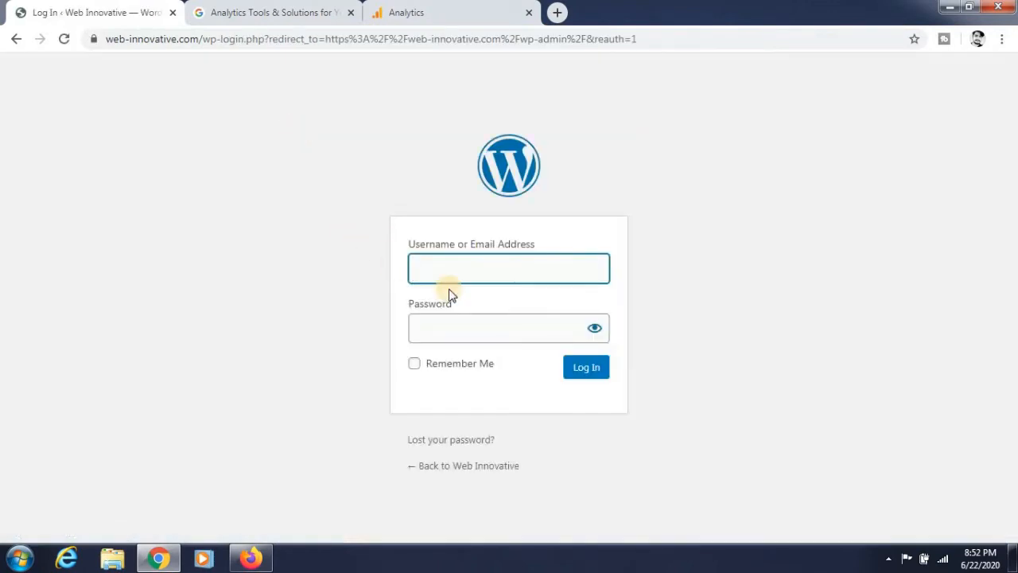
# Log in to the WordPress dashboard as admin.
pyautogui.write('admin')
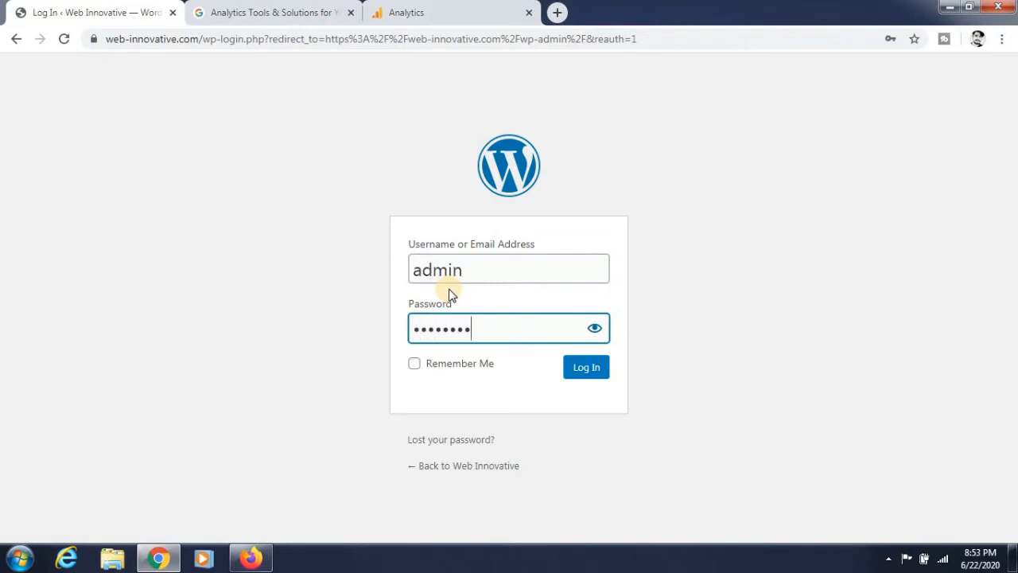
pyautogui.click(585, 366)
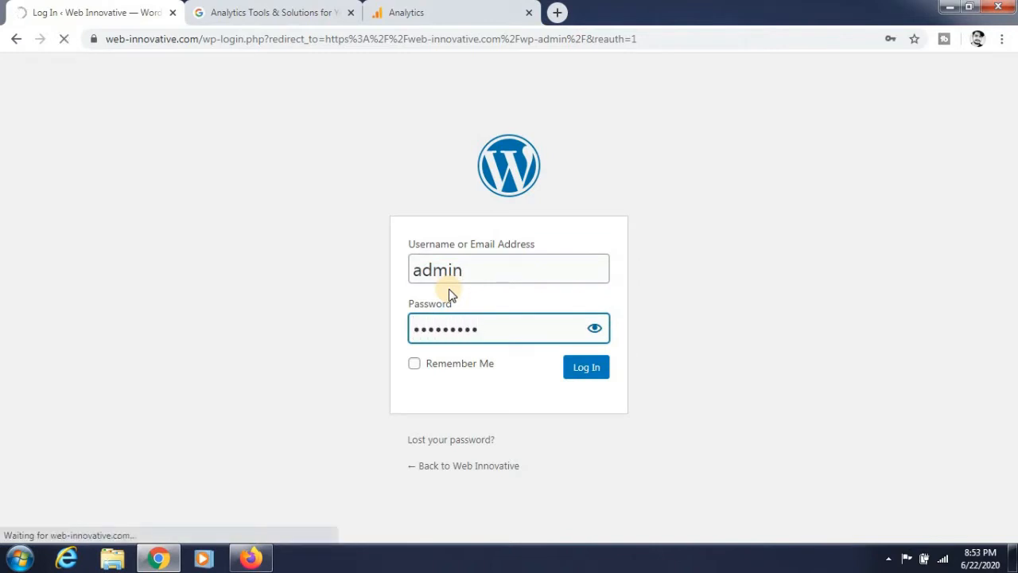
pyautogui.click(585, 366)
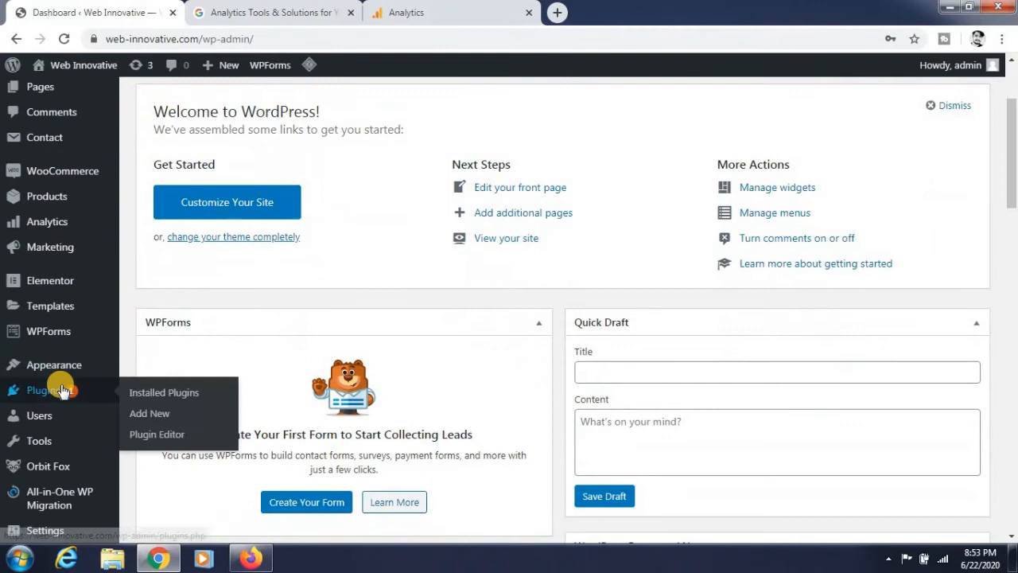
# Search the Add Plugins page for 'site kit by google'.
pyautogui.click(164, 391)
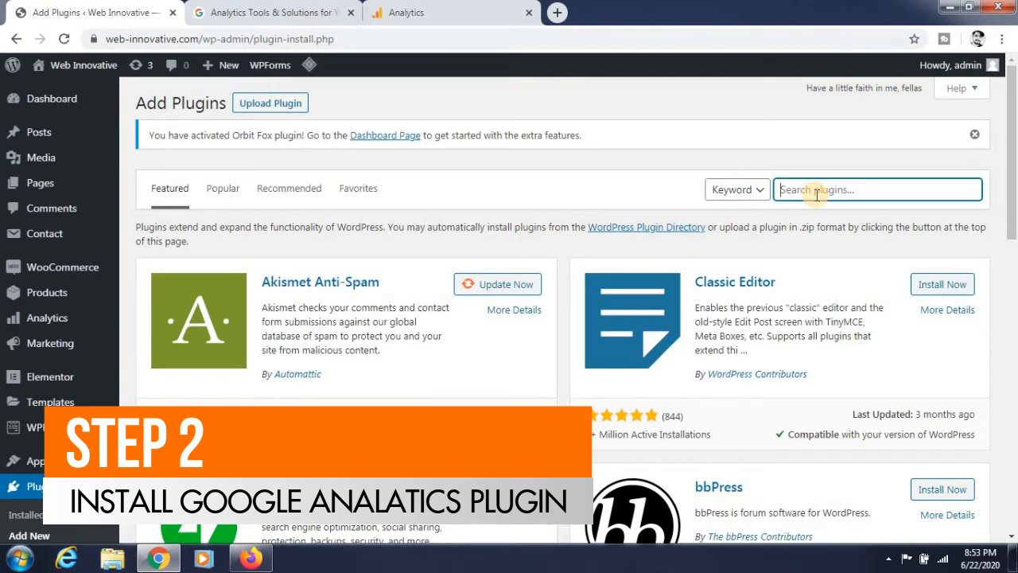
pyautogui.write('site kit by google')
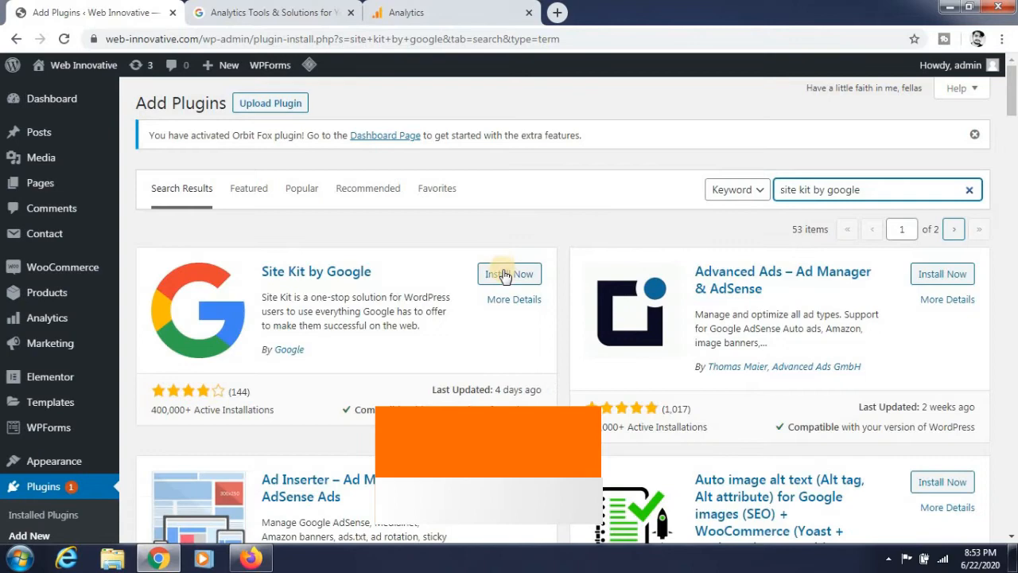
# Install and activate Site Kit by Google, landing on its setup notice.
pyautogui.click(509, 274)
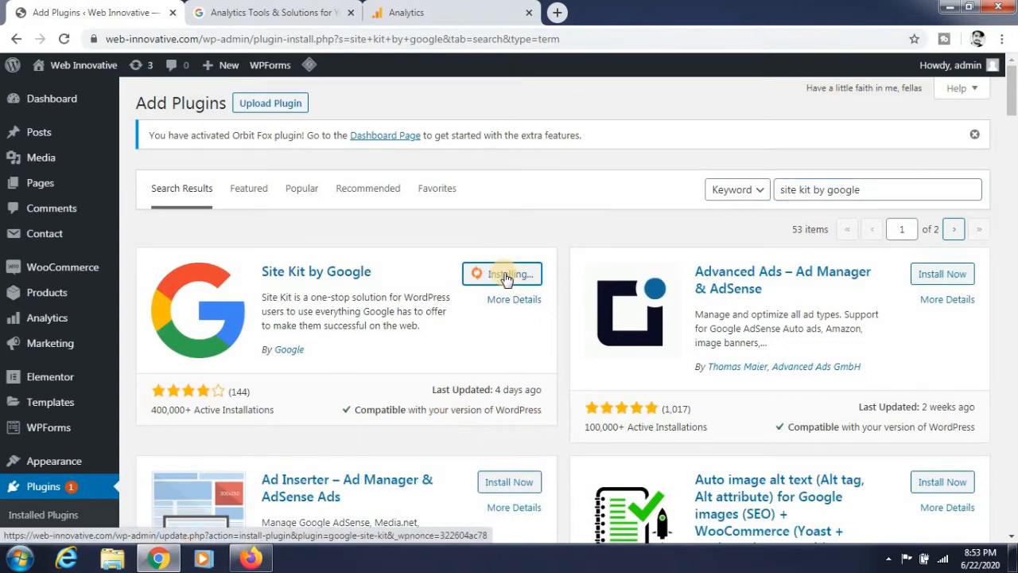
pyautogui.moveTo(485, 322)
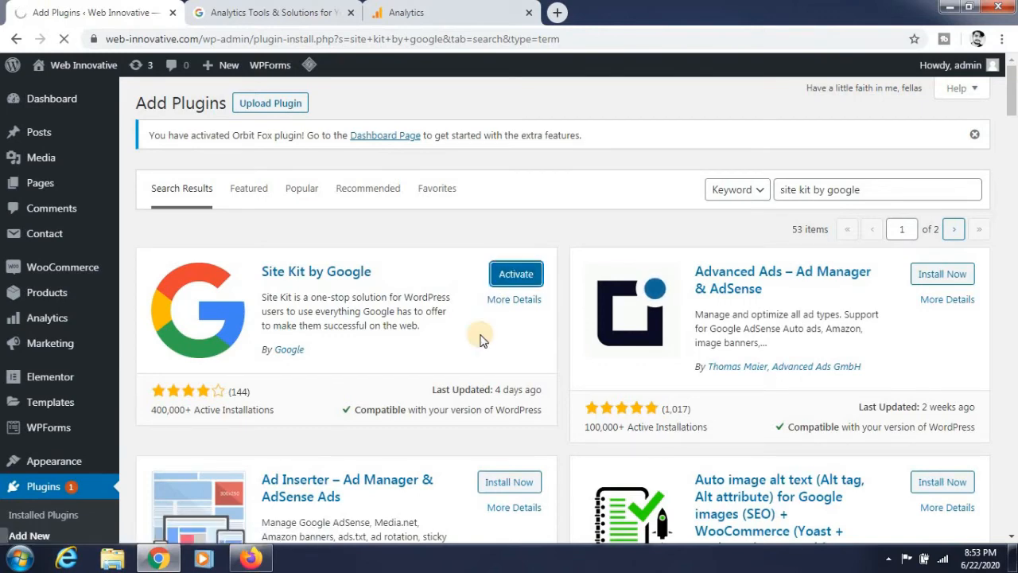
pyautogui.click(516, 273)
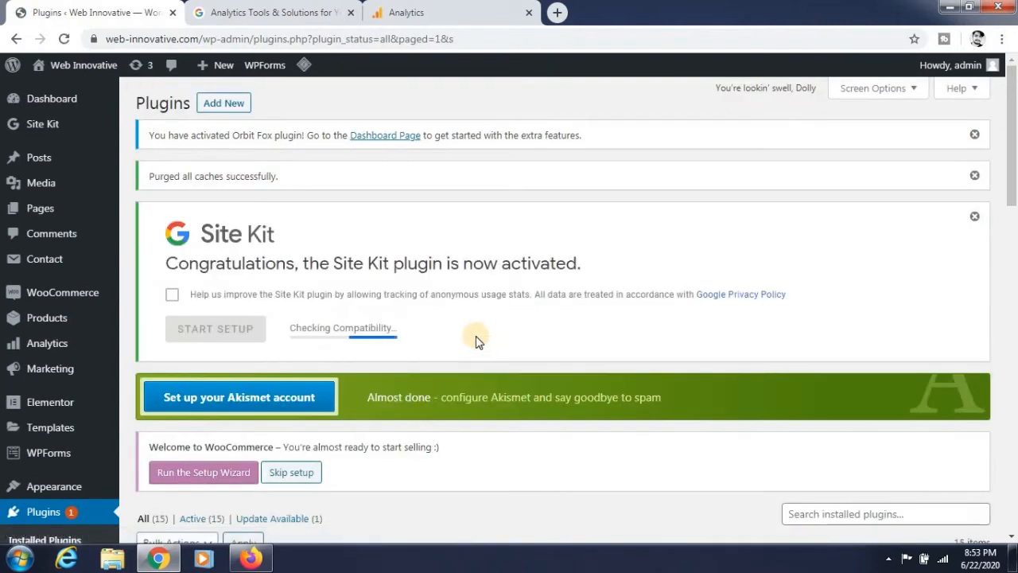
pyautogui.click(215, 327)
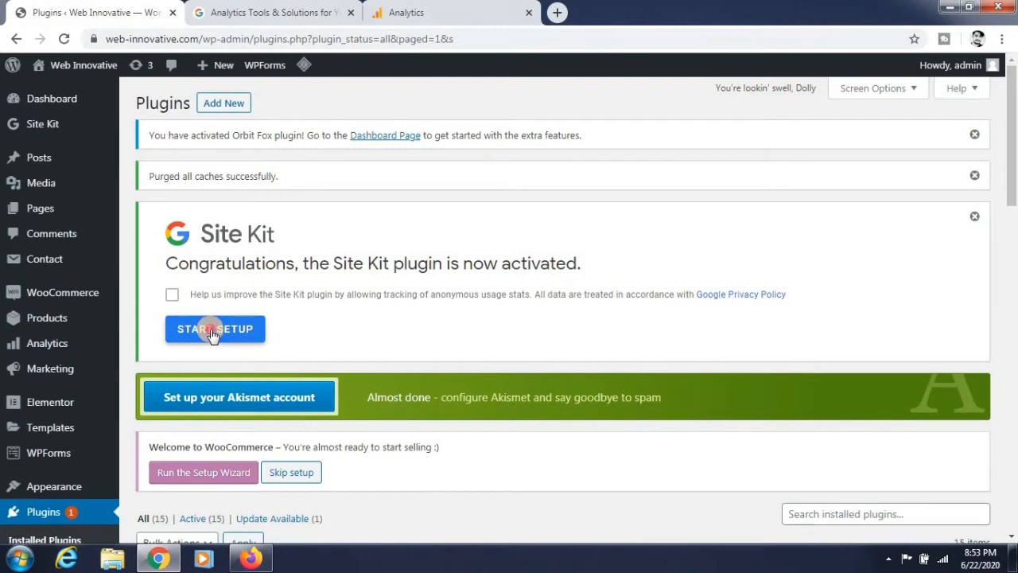
# Start Site Kit setup and begin signing in with Google.
pyautogui.click(214, 328)
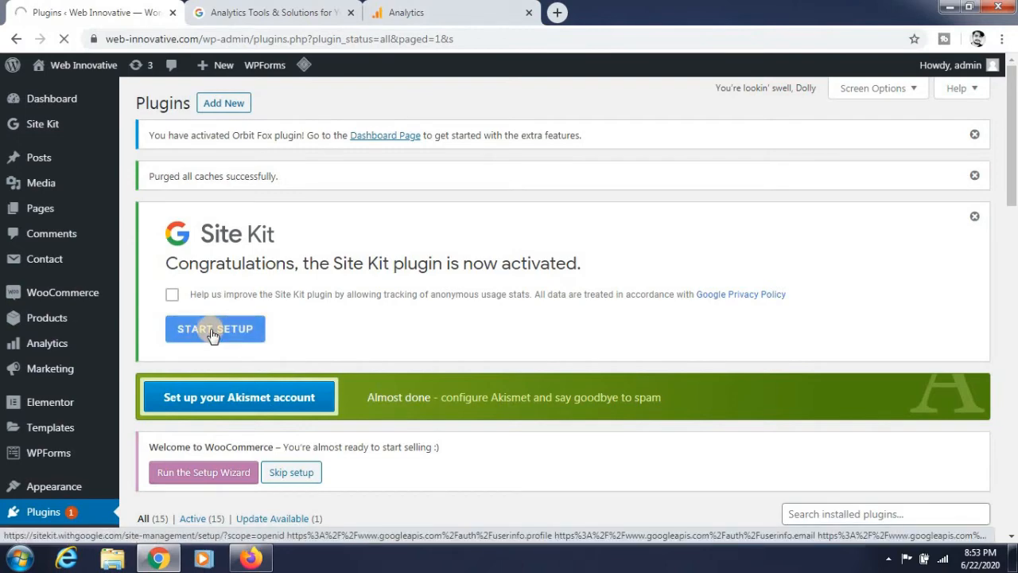
pyautogui.click(215, 328)
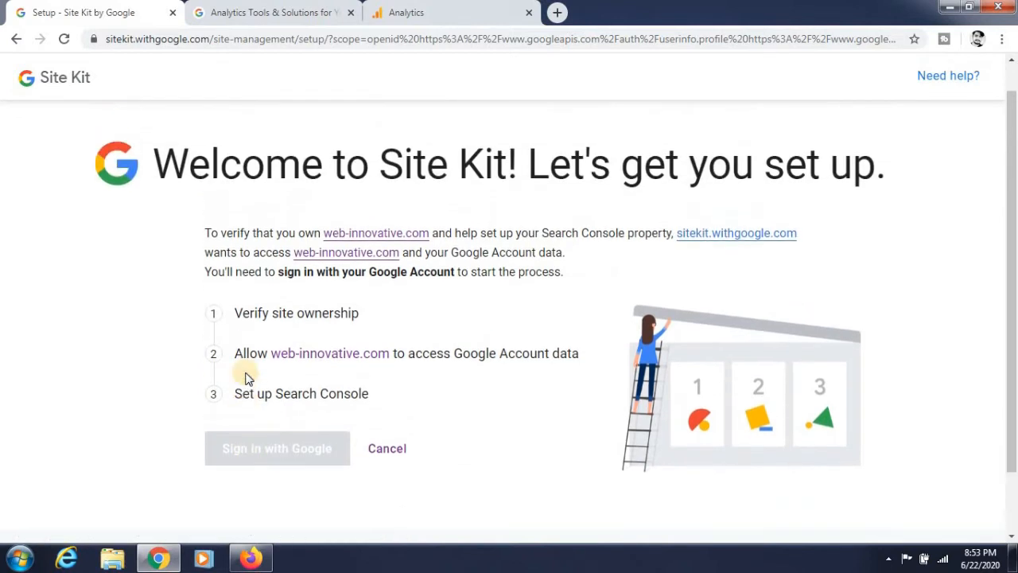
pyautogui.click(277, 448)
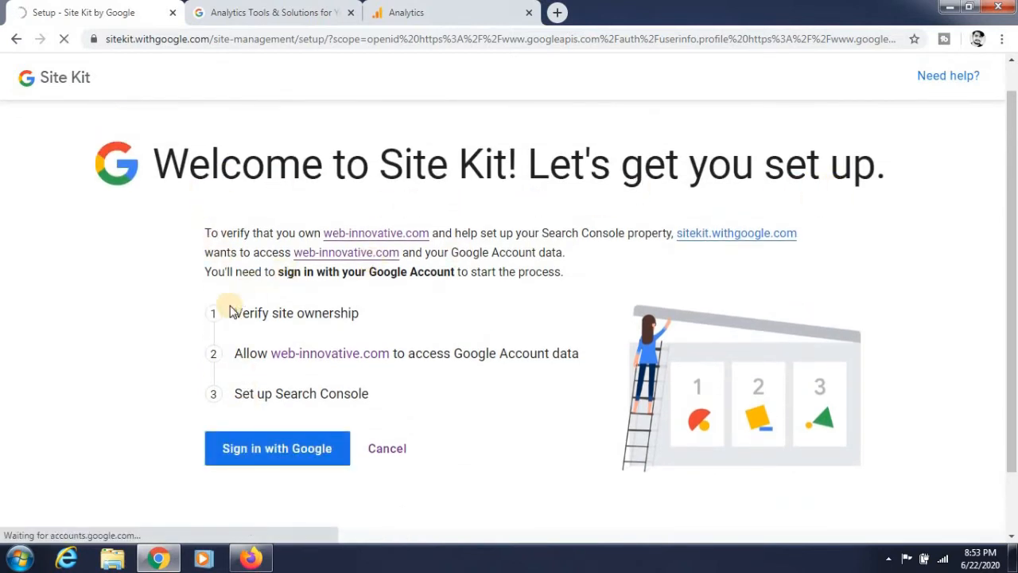
pyautogui.click(277, 448)
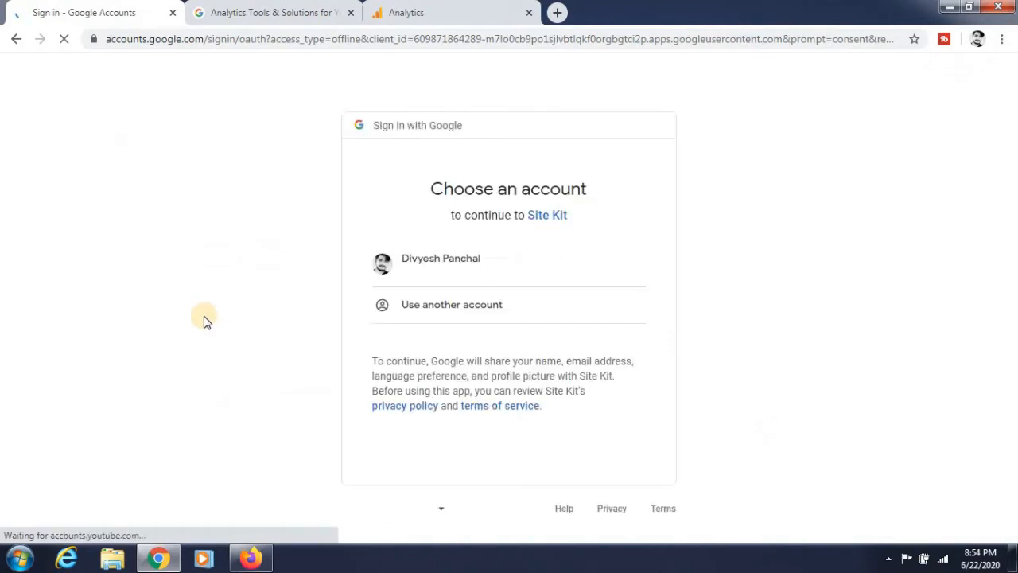
# Choose the existing Google account and allow Site Kit access, completing Search Console setup.
pyautogui.click(440, 264)
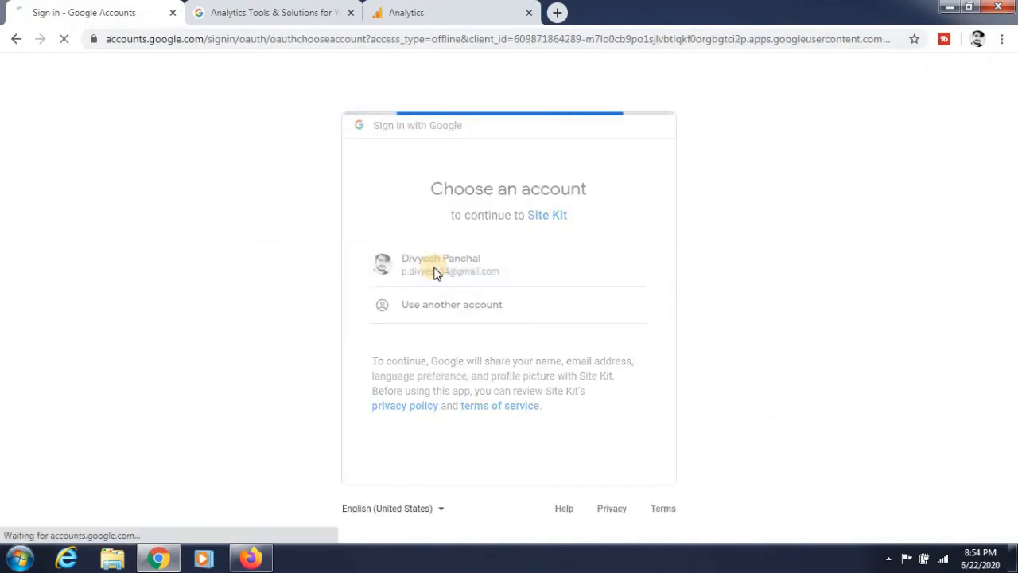
pyautogui.click(441, 264)
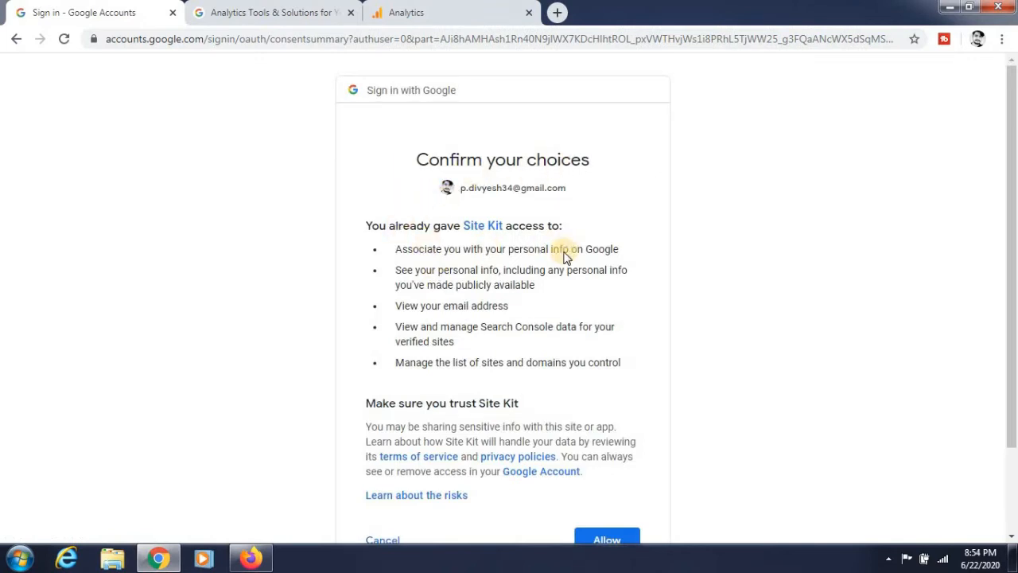
pyautogui.click(606, 539)
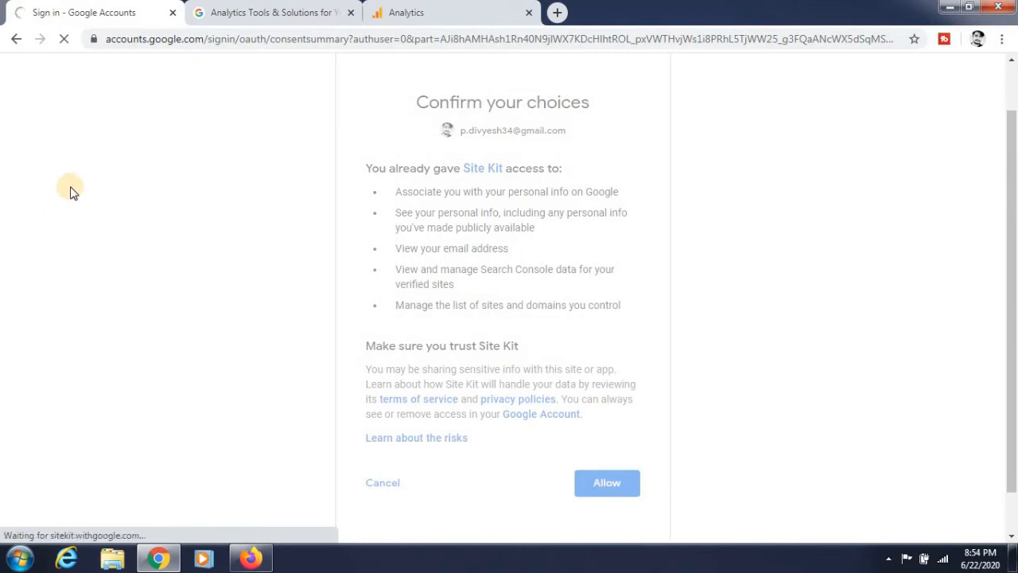
pyautogui.click(606, 482)
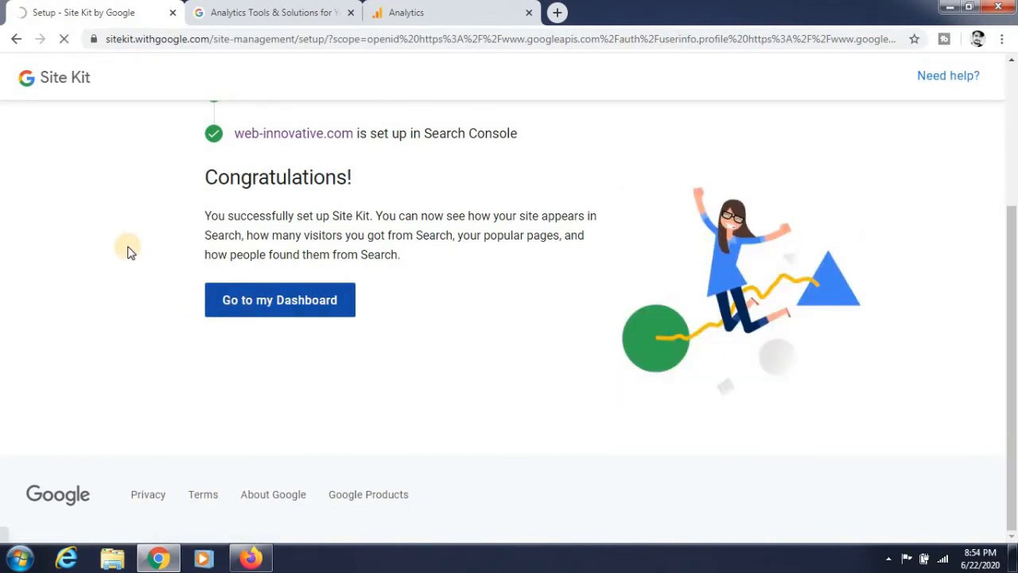
# From the Site Kit dashboard, start connecting Analytics with the signed-in Google account.
pyautogui.click(280, 299)
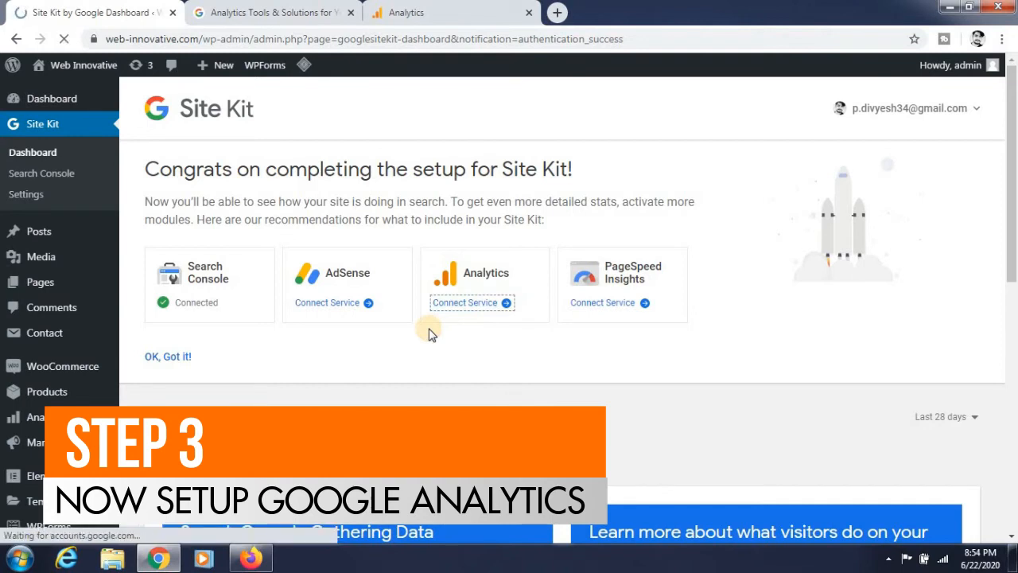
pyautogui.click(465, 303)
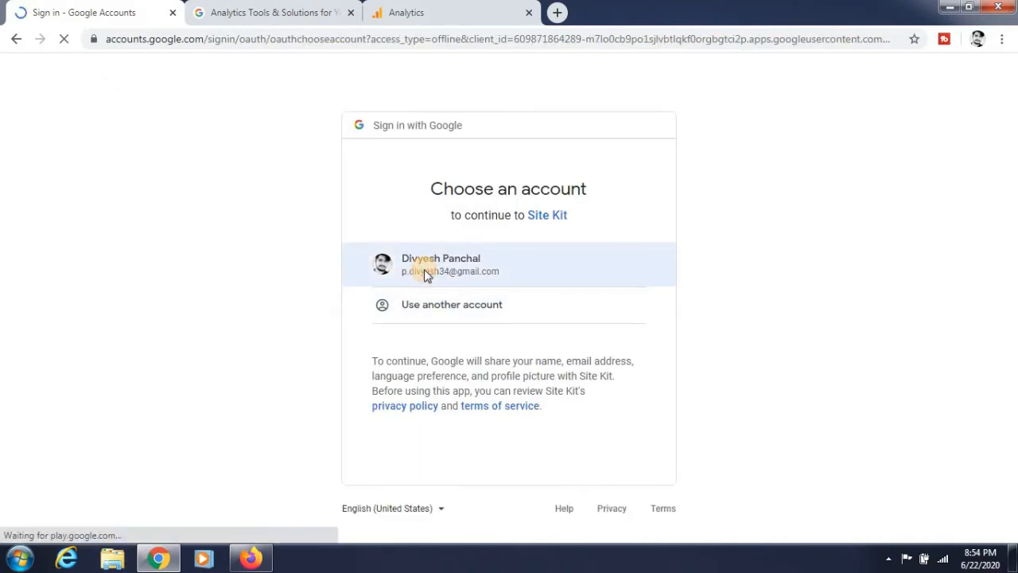
pyautogui.click(441, 264)
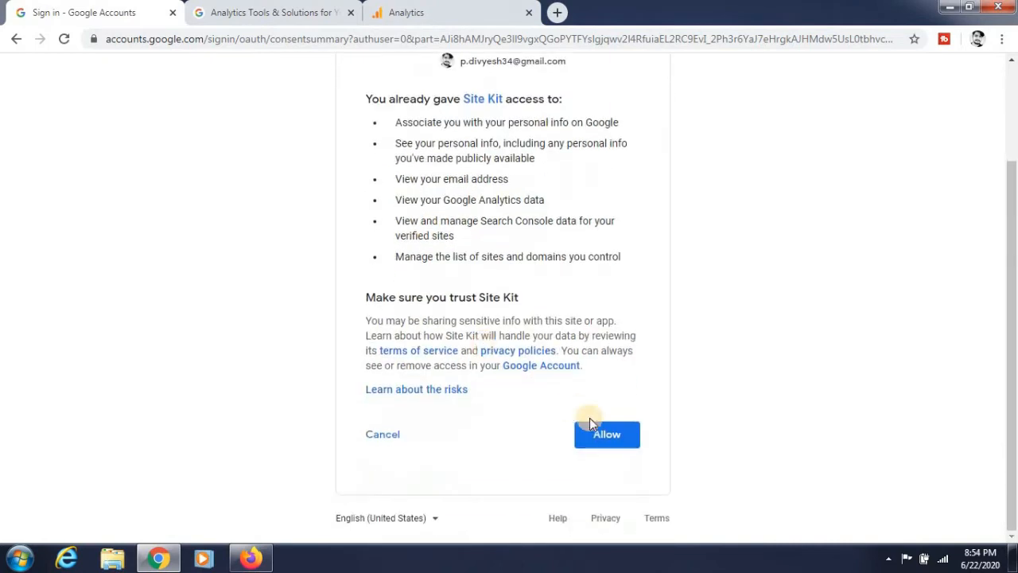
# Allow Site Kit access to the account's Analytics data and reach the Connect Service form.
pyautogui.click(607, 433)
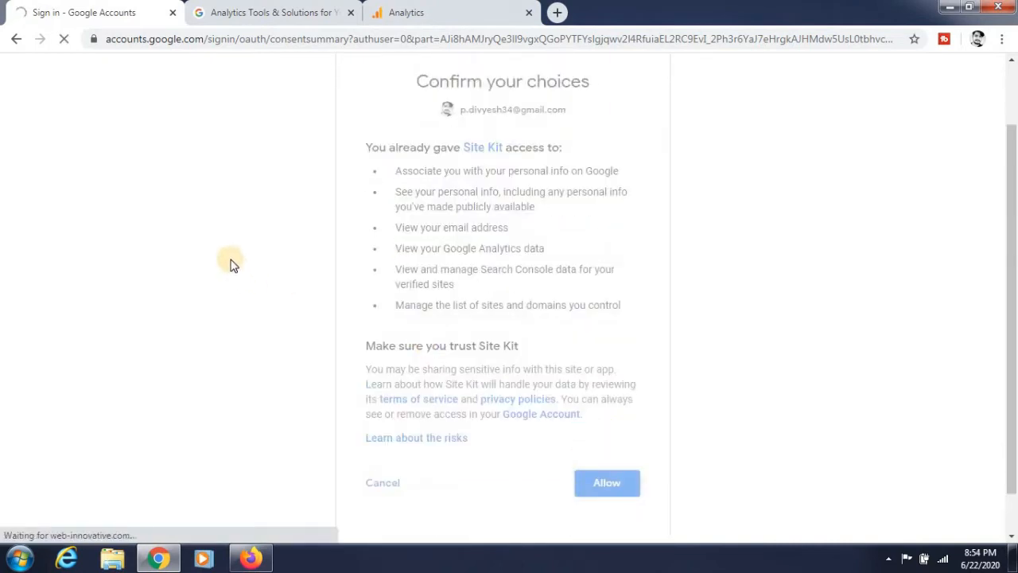
pyautogui.click(607, 484)
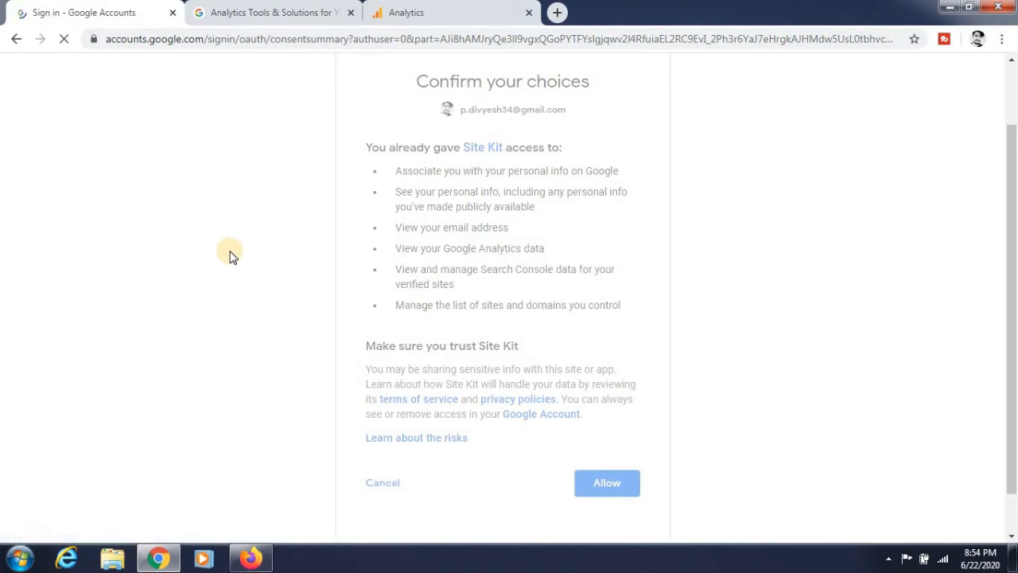
pyautogui.click(606, 484)
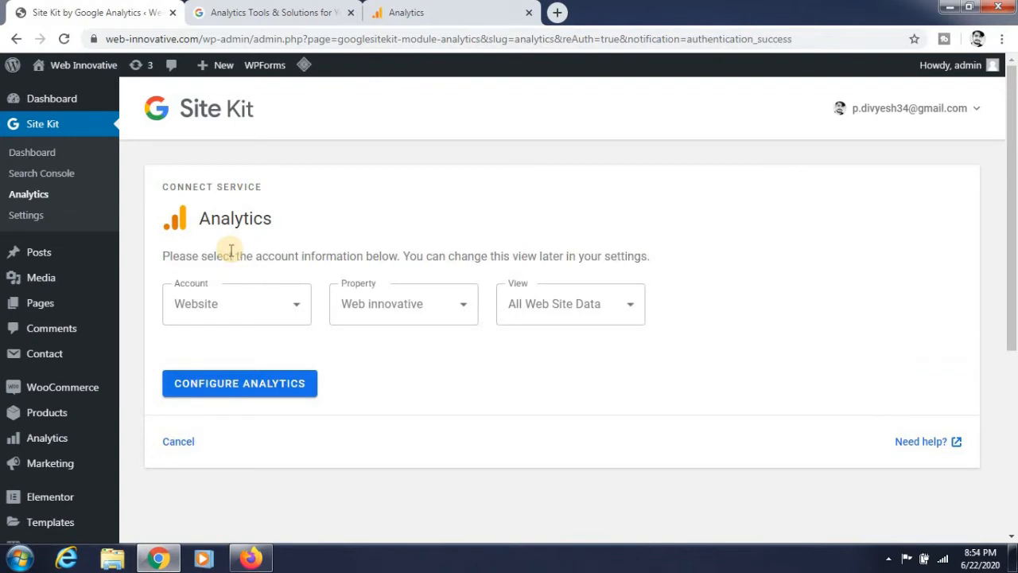
pyautogui.moveTo(322, 382)
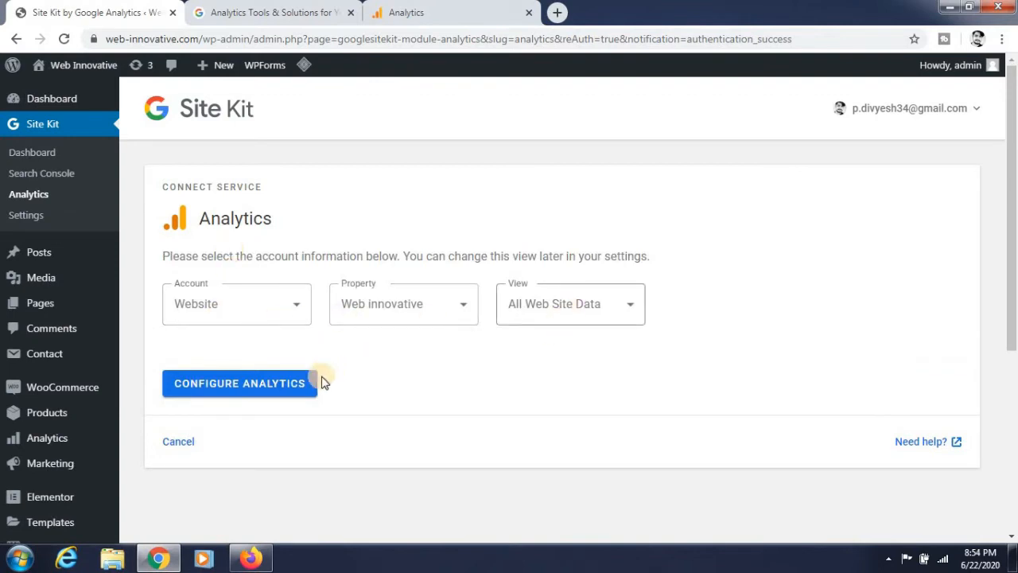
# Configure Analytics with account Website and property Web innovative, then view Site Kit's Analytics page.
pyautogui.click(239, 382)
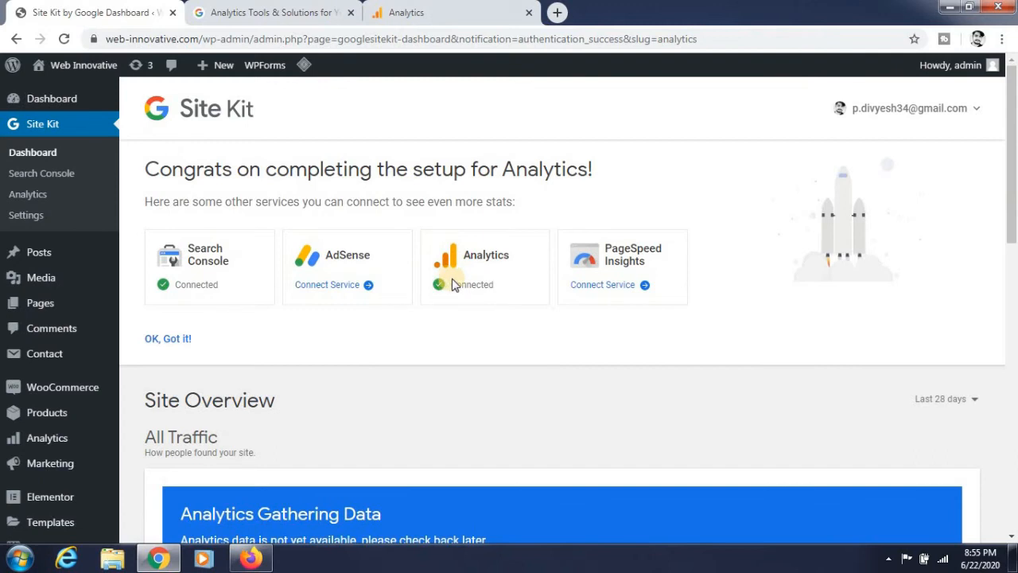
pyautogui.click(28, 194)
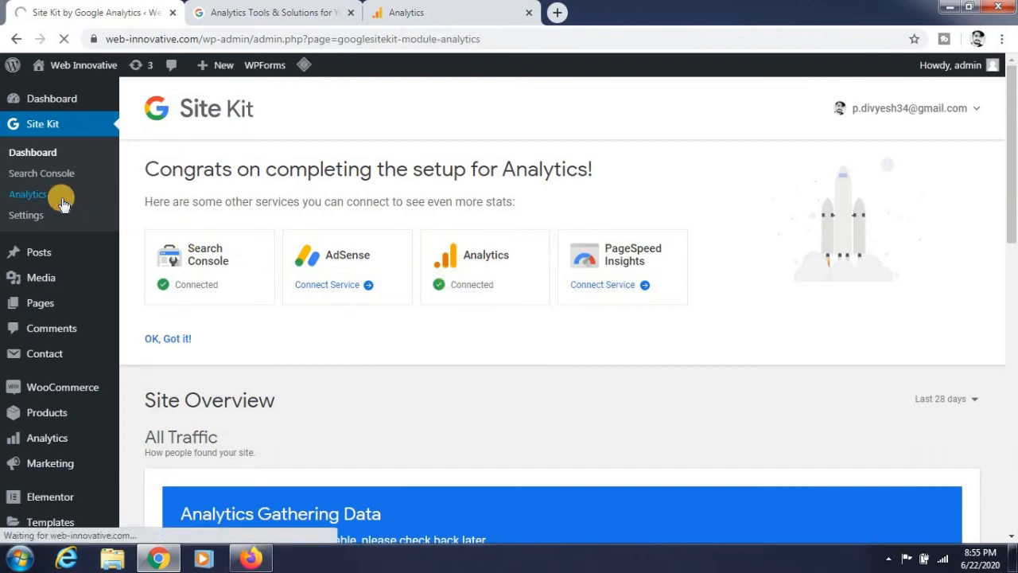
pyautogui.click(28, 195)
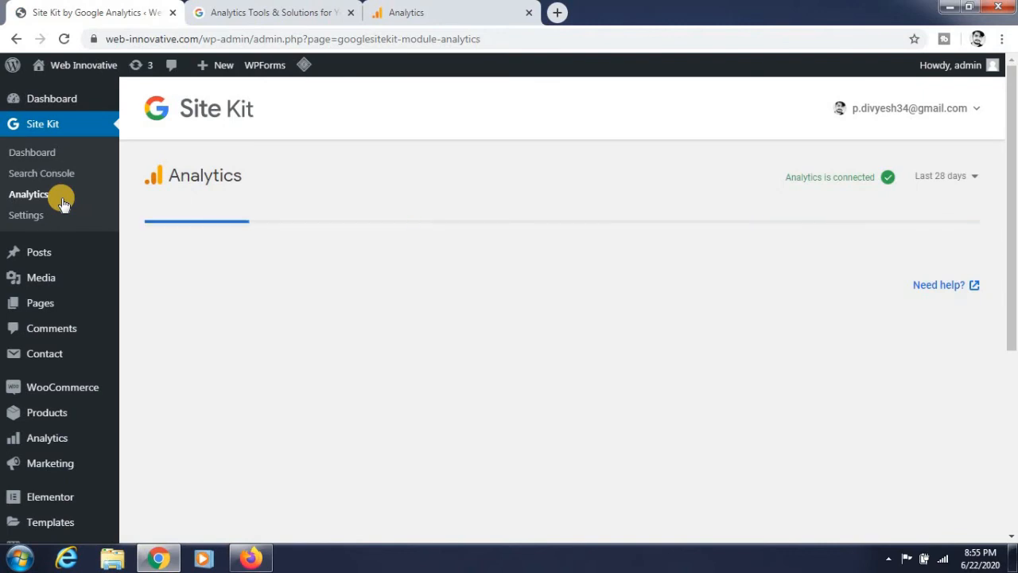
pyautogui.click(28, 194)
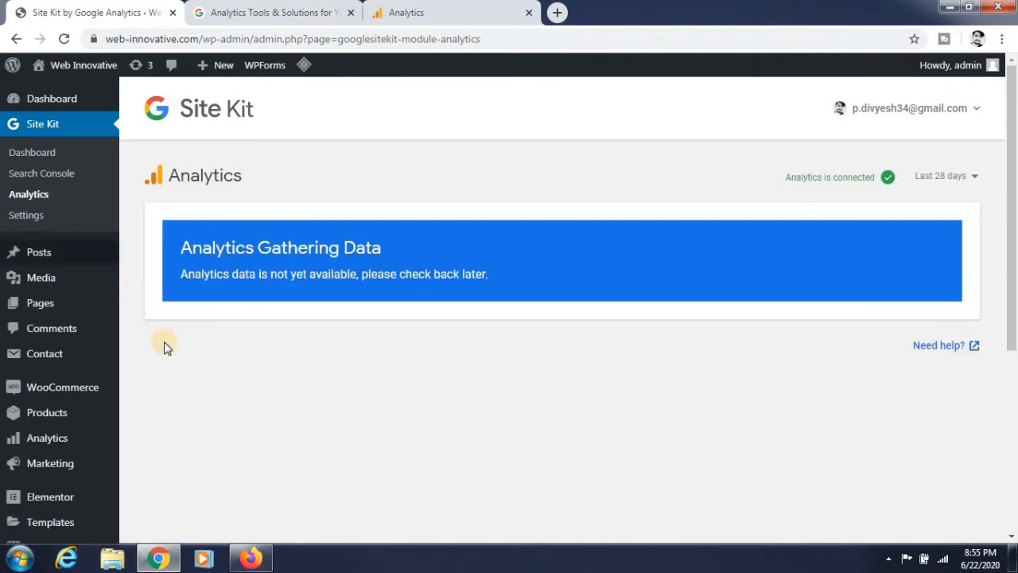
pyautogui.moveTo(331, 191)
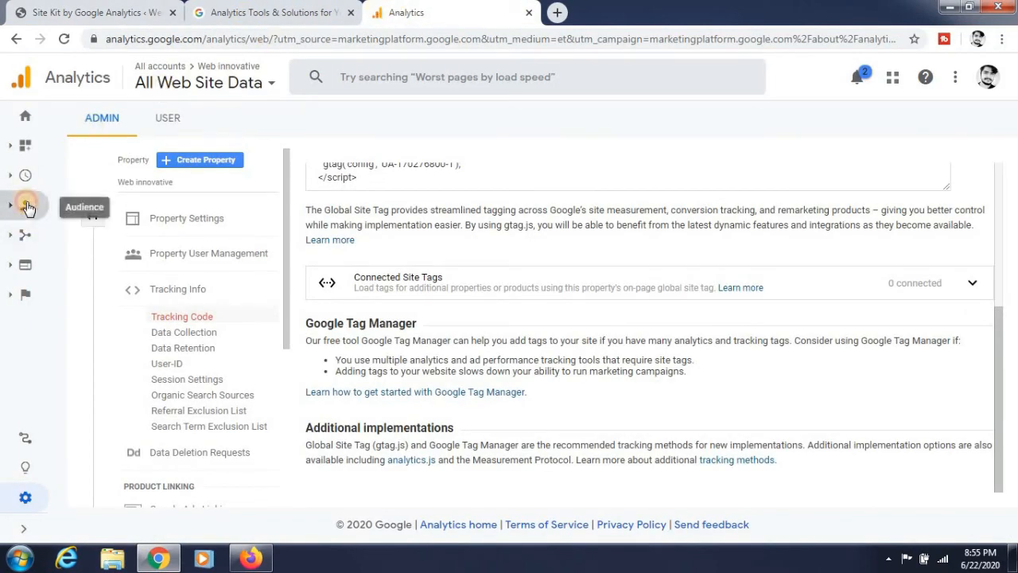
# View the Audience Overview report showing zero users and sessions.
pyautogui.click(25, 206)
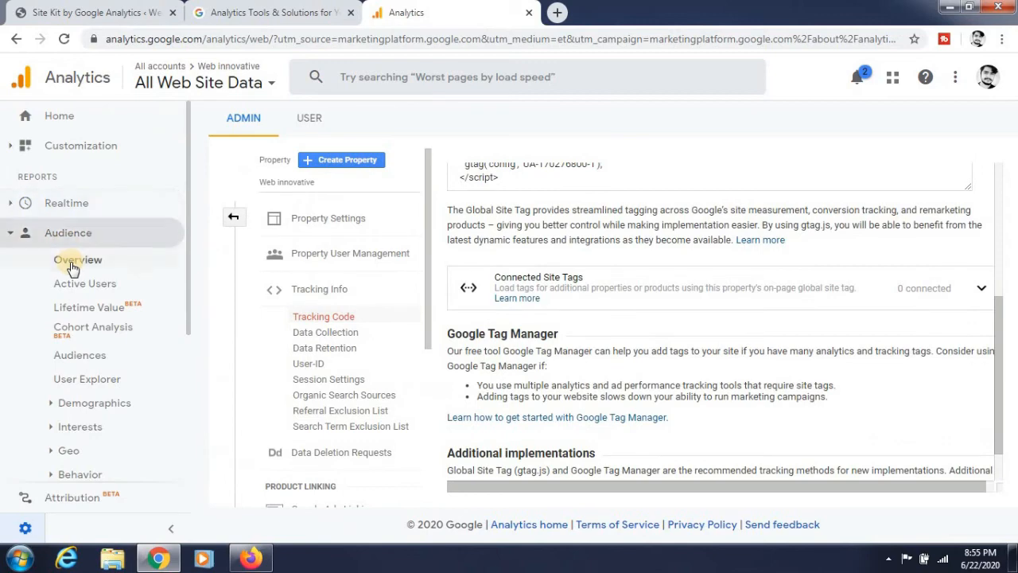
pyautogui.moveTo(76, 260)
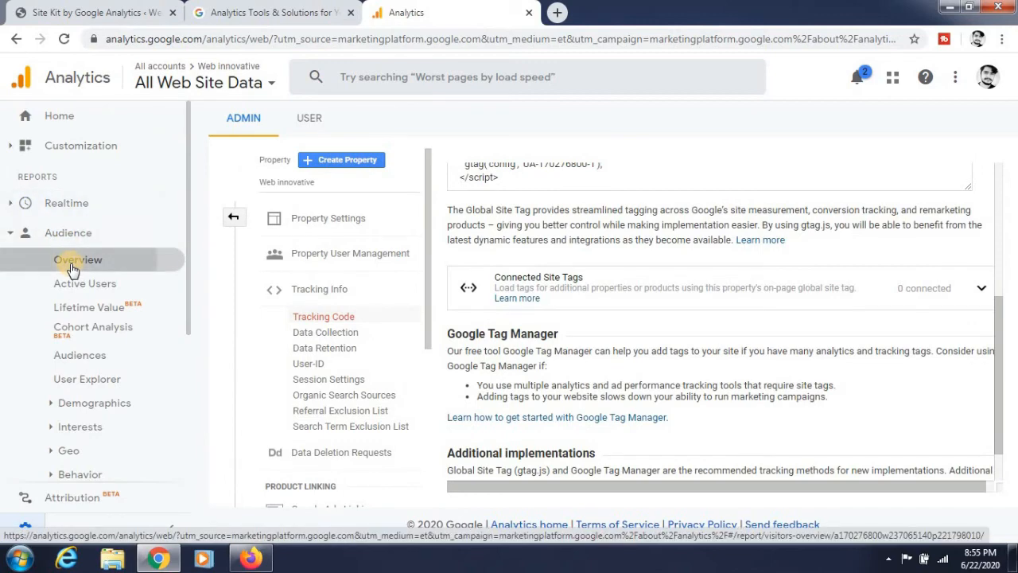
pyautogui.click(77, 259)
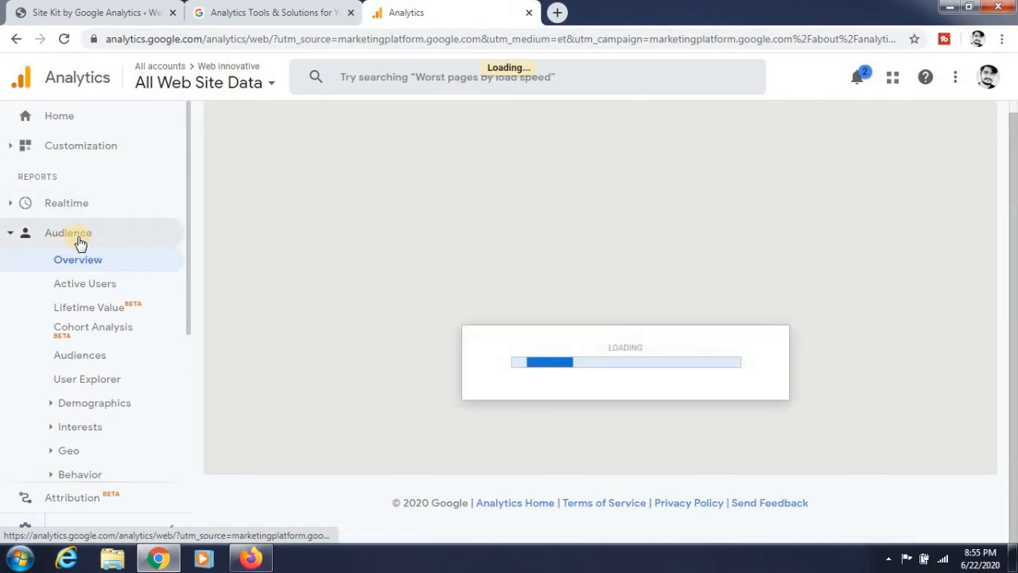
pyautogui.click(76, 260)
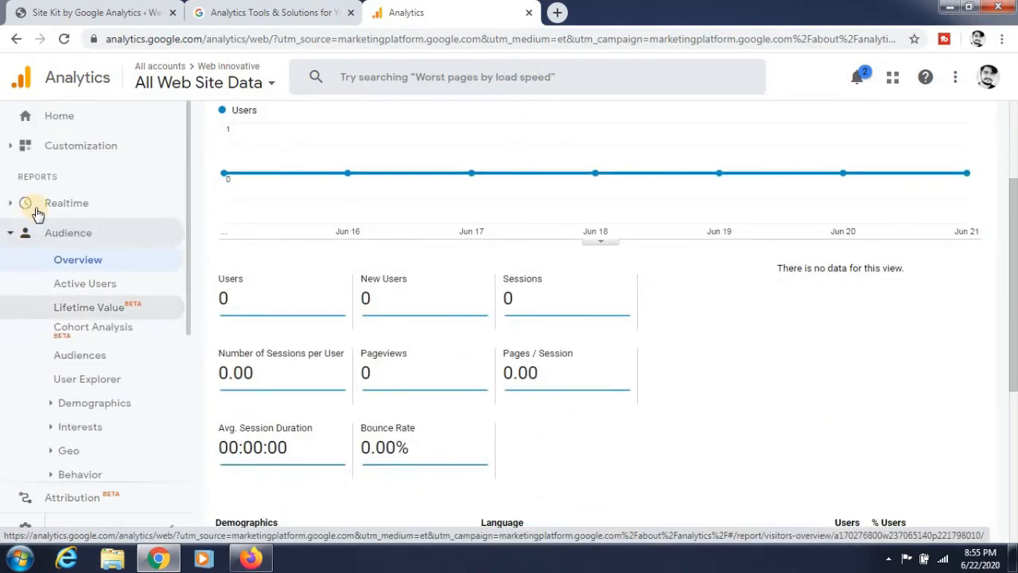
# Switch to the Realtime Overview report for the website.
pyautogui.click(67, 203)
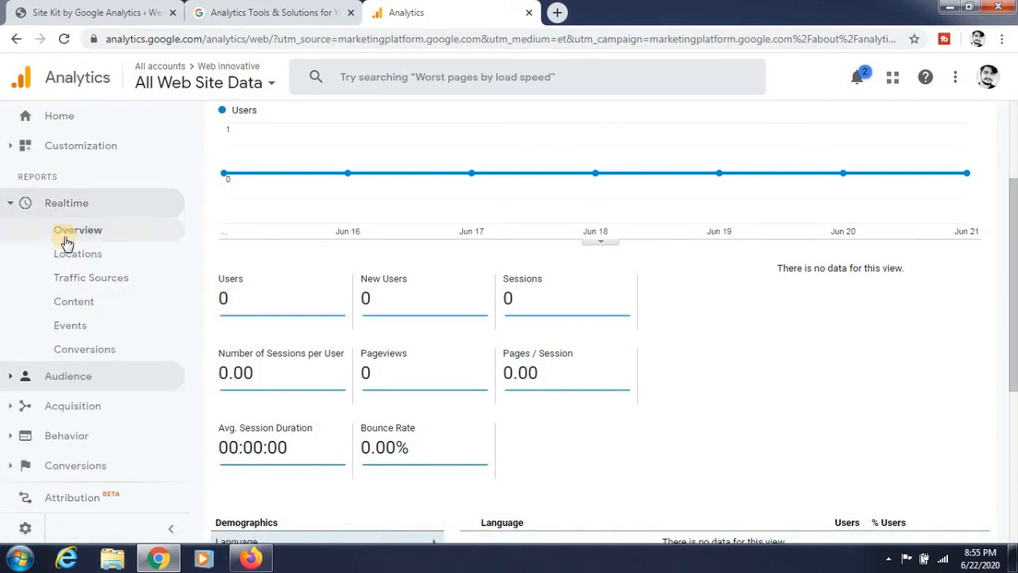
pyautogui.click(76, 229)
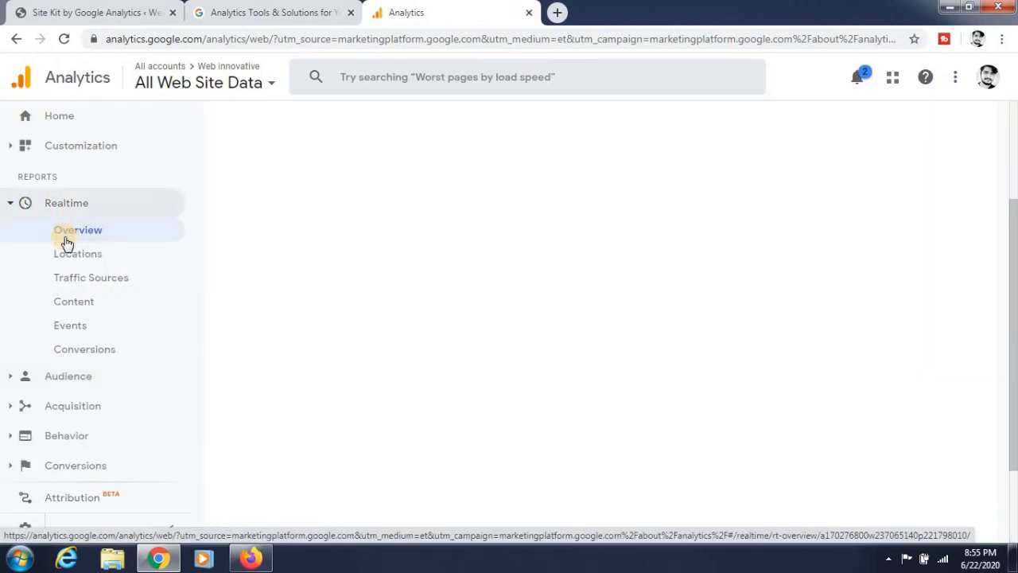
pyautogui.click(77, 229)
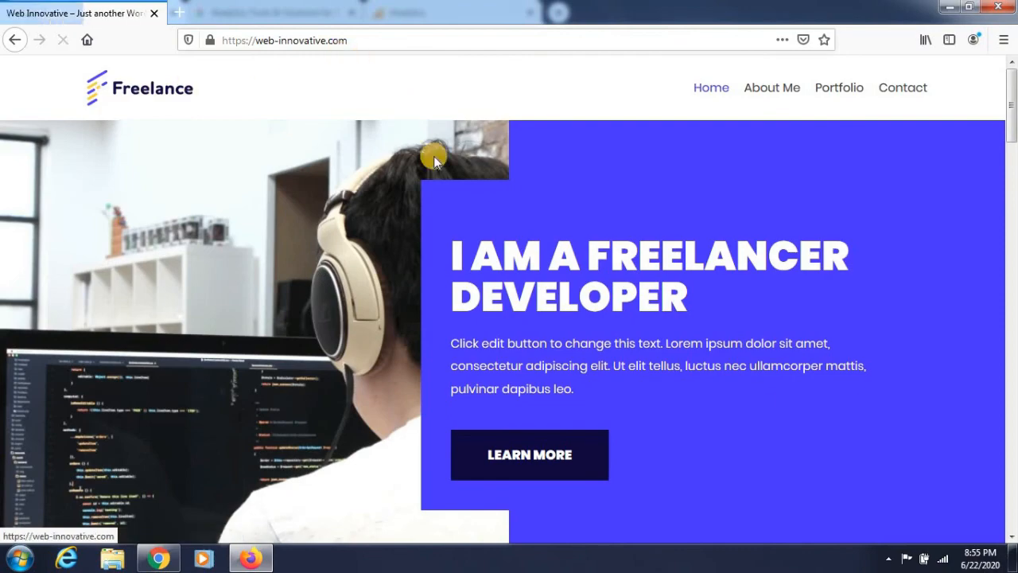
# Browse the web-innovative.com homepage so Realtime reports 1 active desktop user.
pyautogui.scroll(-3)
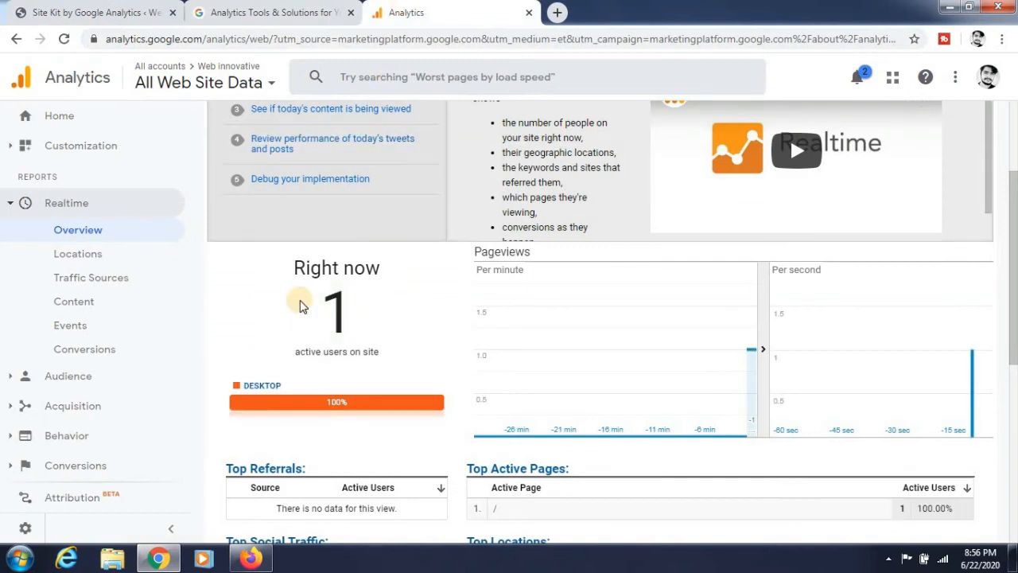
pyautogui.moveTo(380, 280)
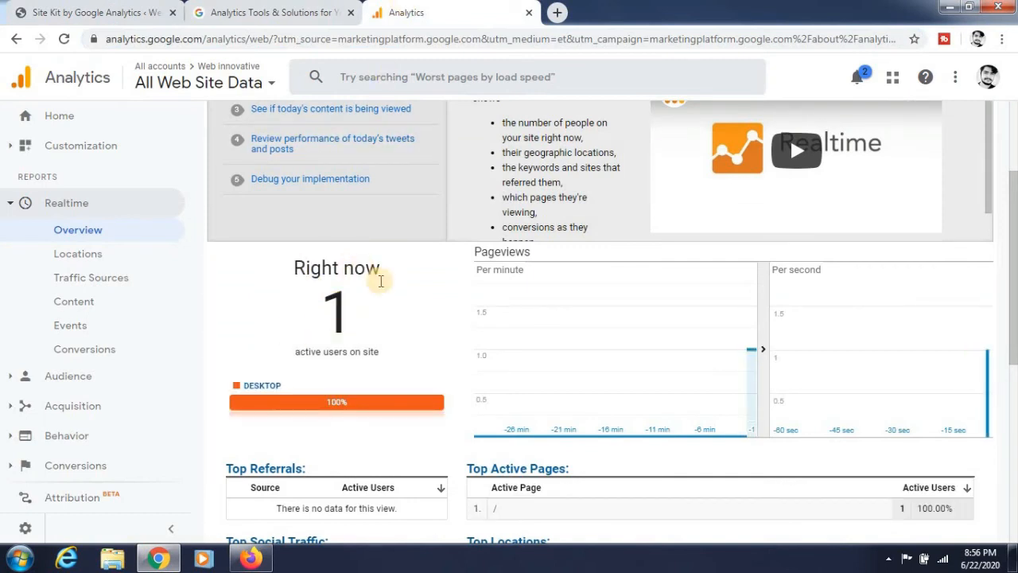
pyautogui.scroll(-3)
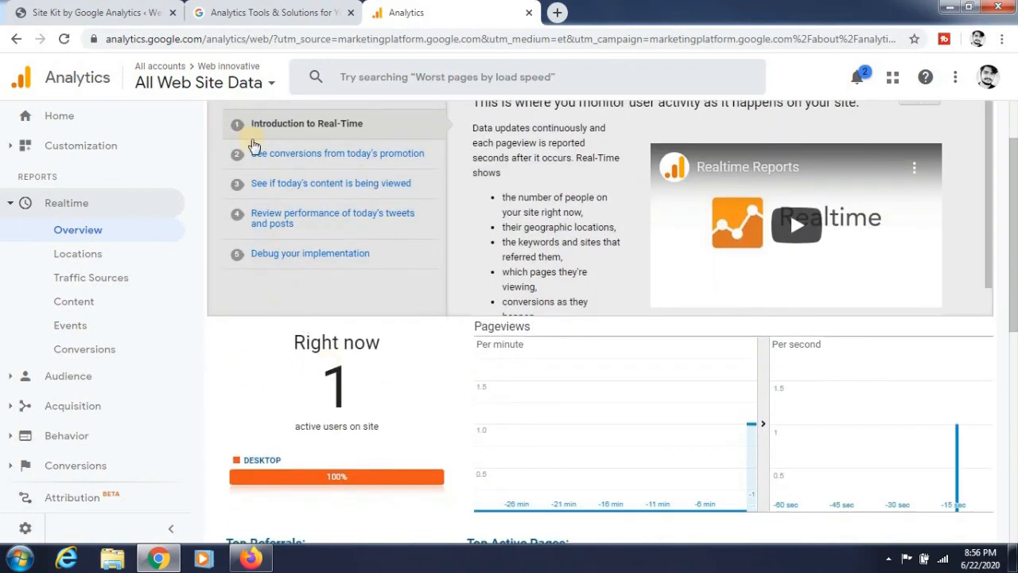
pyautogui.moveTo(296, 515)
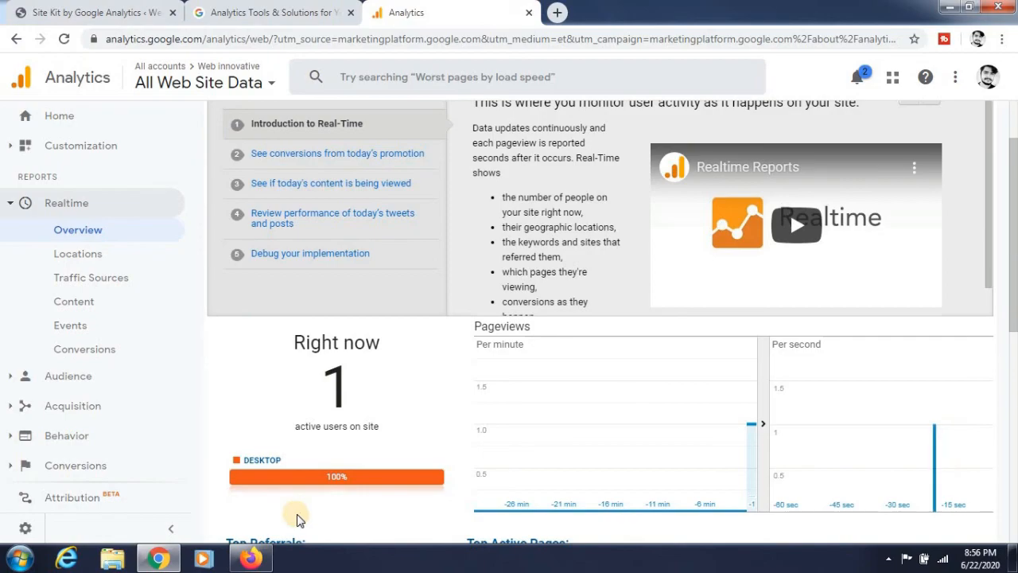